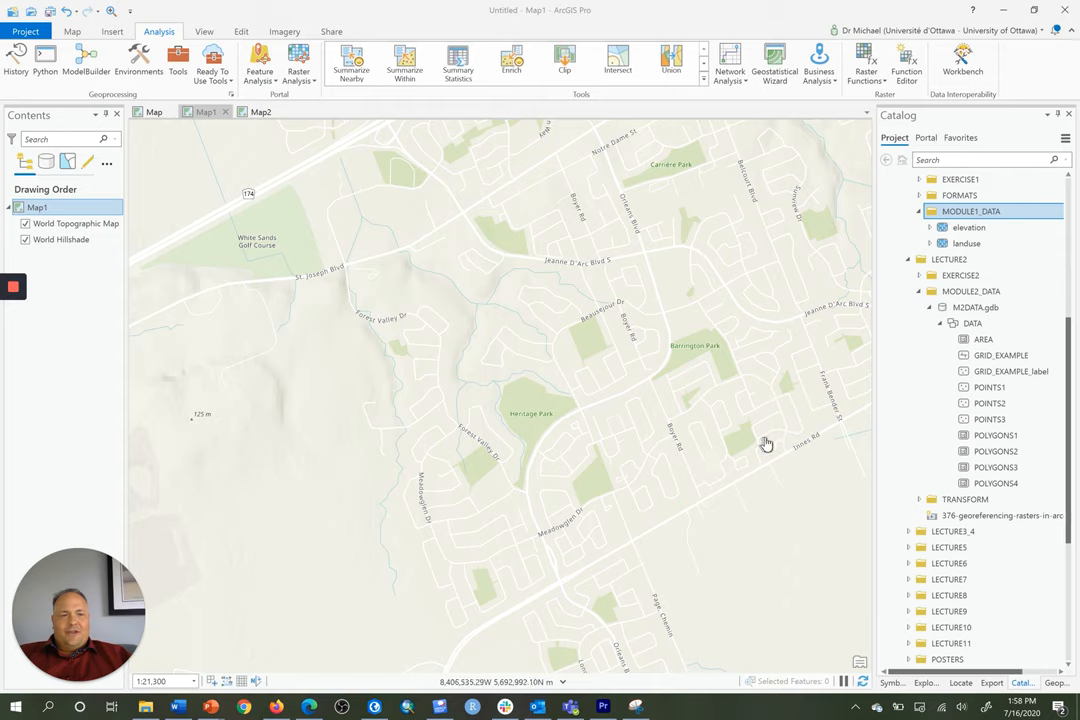
- Add the POINTS1 feature class from M2DATA.gdb > DATA onto Map1
{"action": "left_click", "coordinate": [972, 323]}
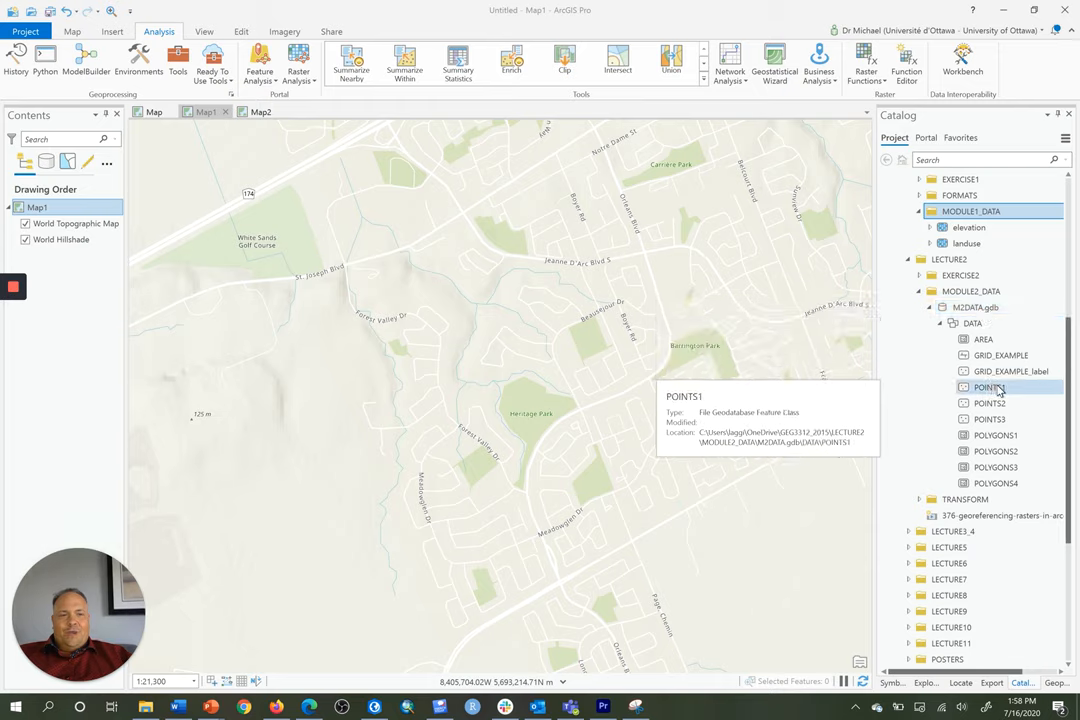
{"action": "left_click", "coordinate": [988, 387]}
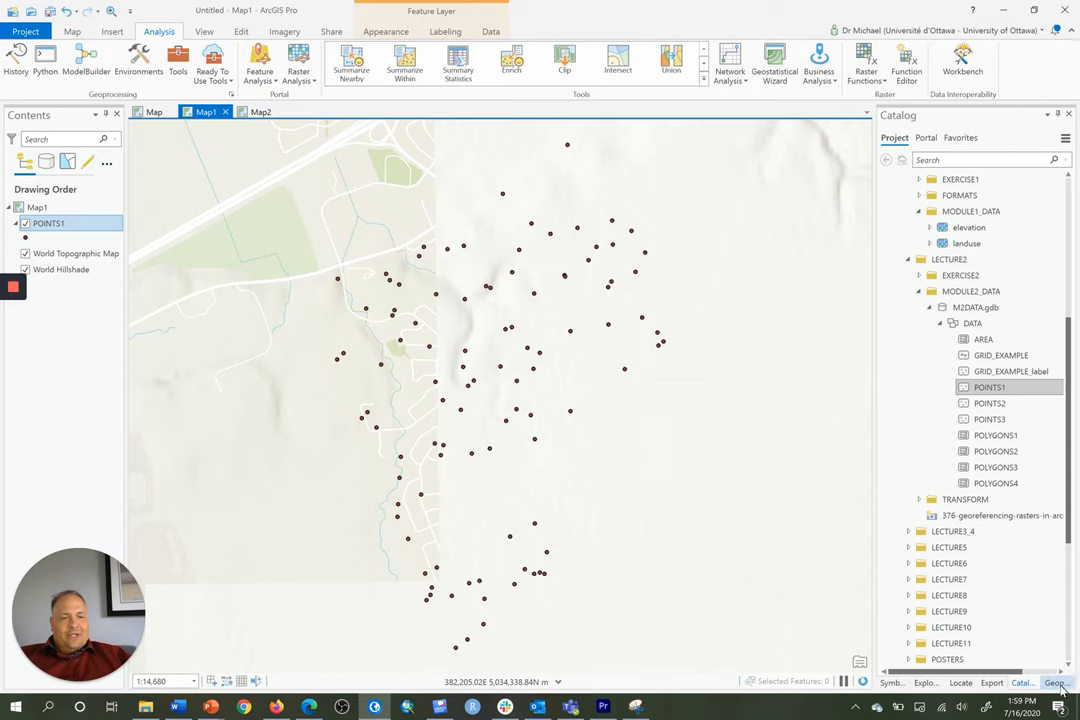
- Search the Geoprocessing pane for 'near' to find the Near analysis tool
{"action": "left_click", "coordinate": [1057, 683]}
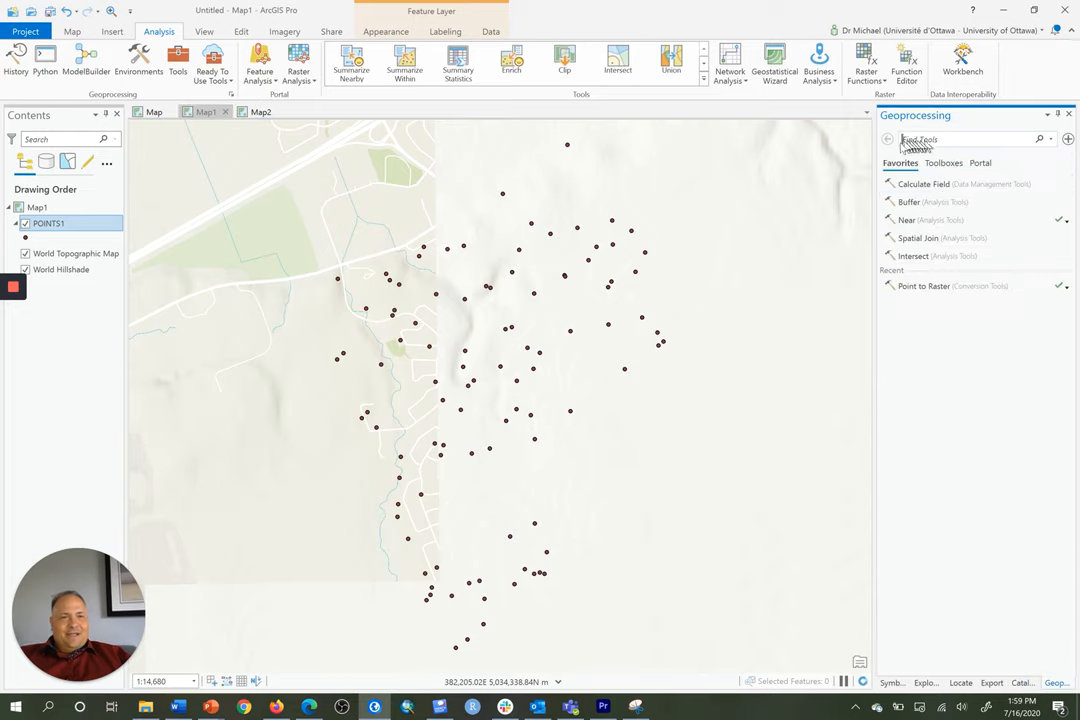
{"action": "type", "text": "near"}
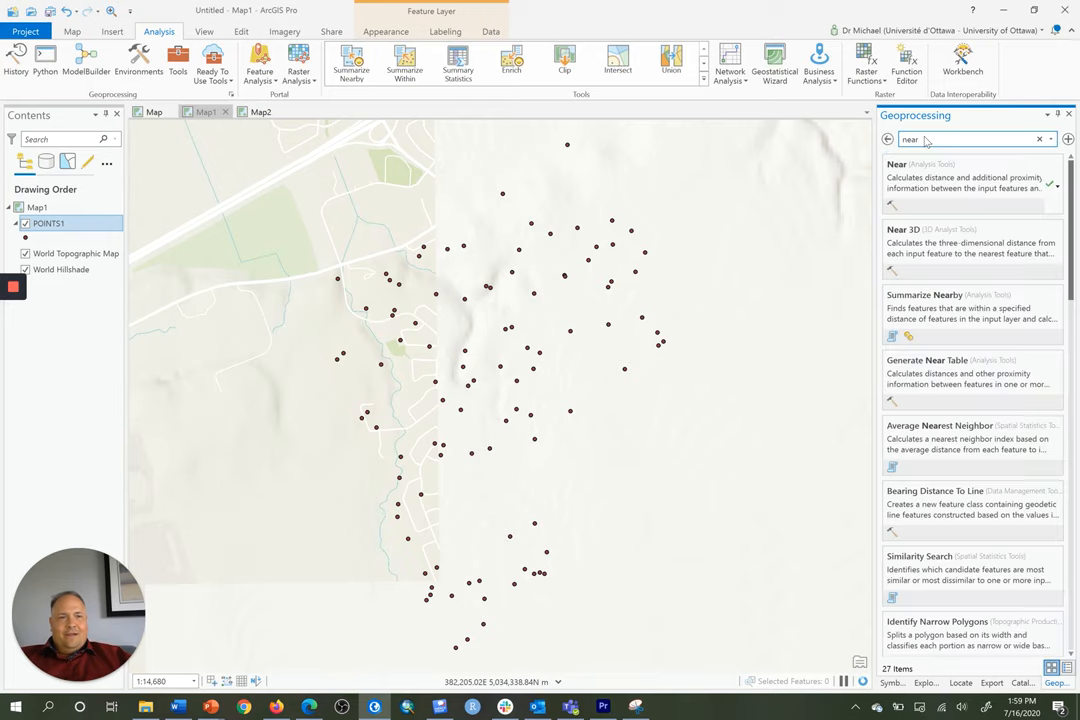
{"action": "mouse_move", "coordinate": [898, 164]}
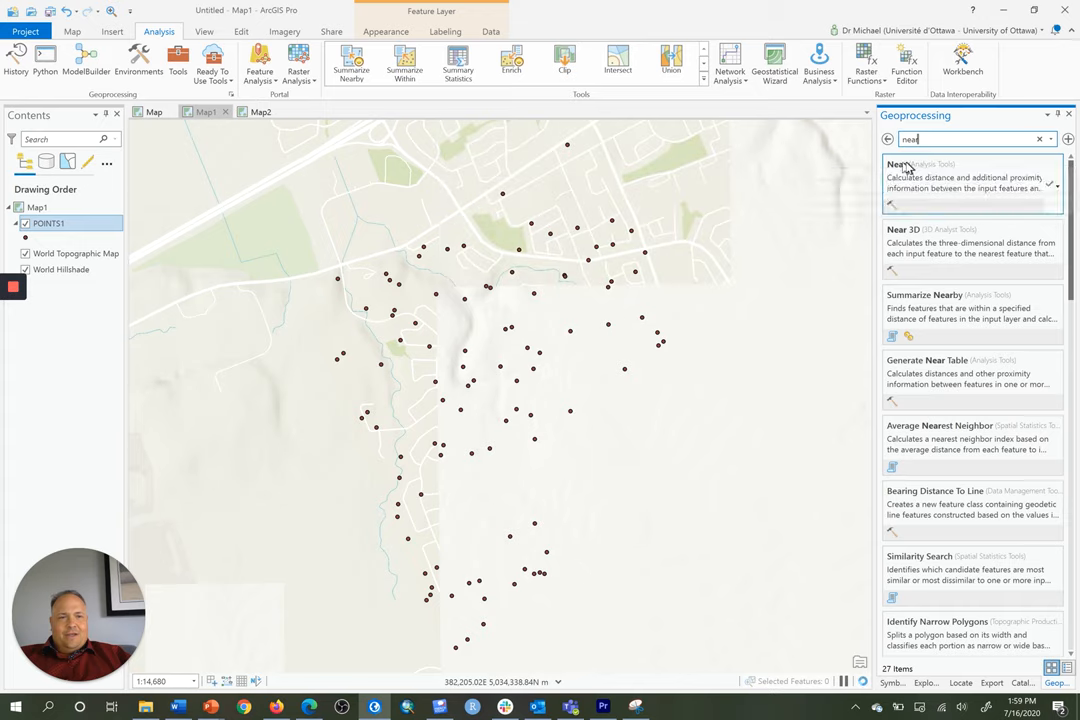
{"action": "mouse_move", "coordinate": [910, 170]}
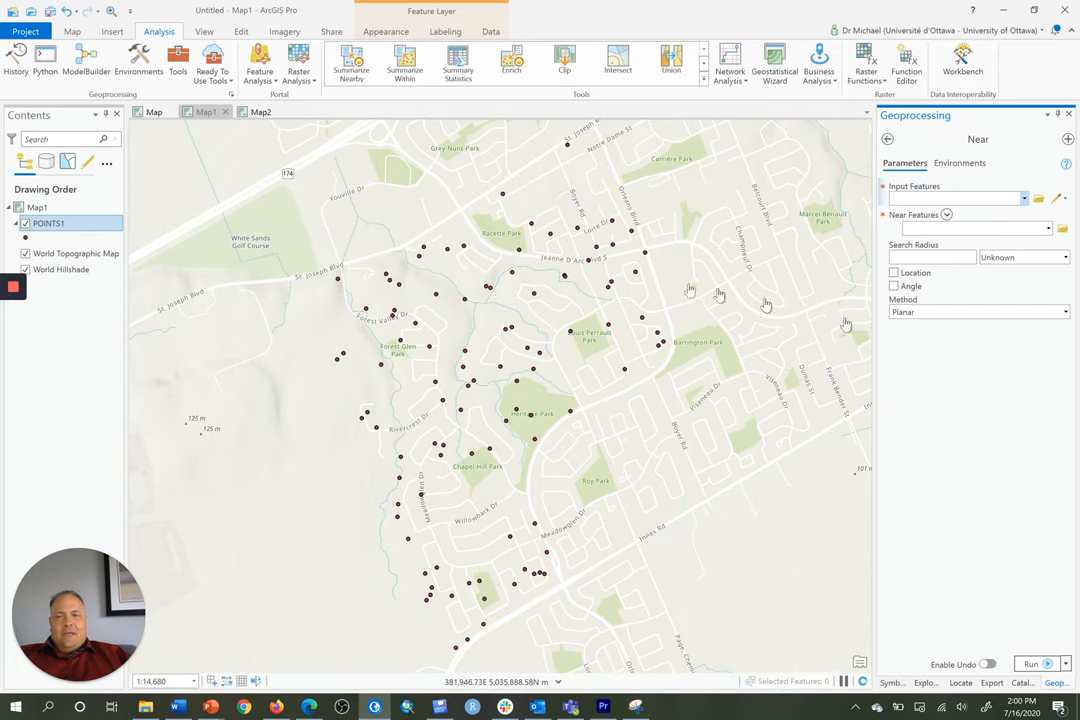
{"action": "mouse_move", "coordinate": [295, 260]}
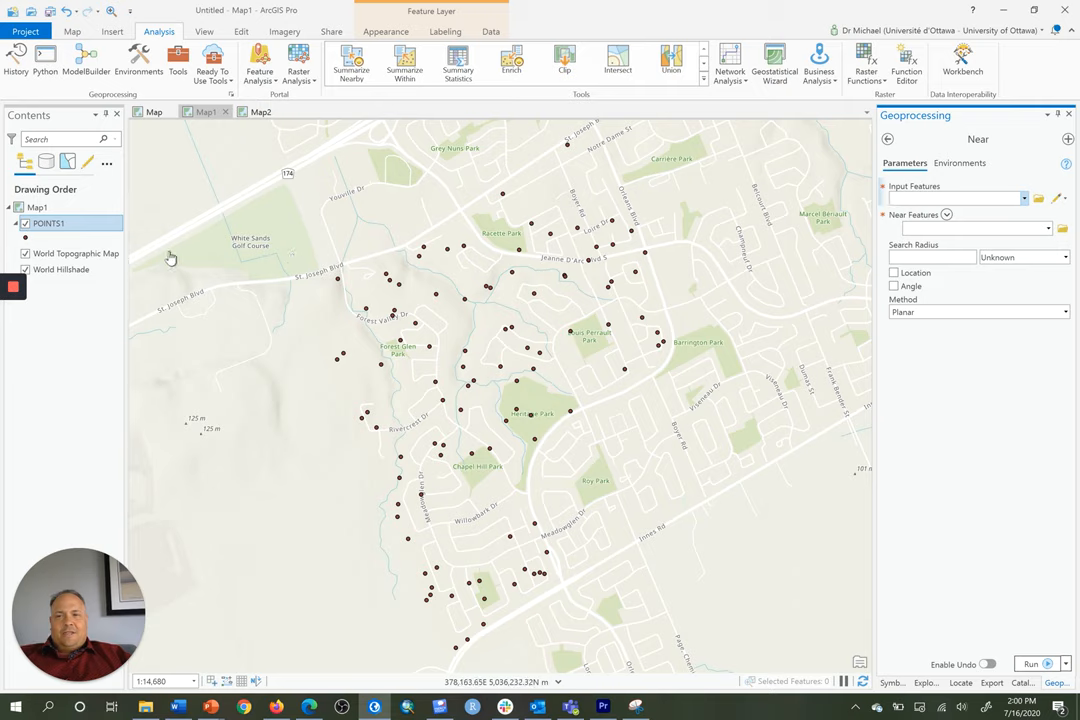
{"action": "mouse_move", "coordinate": [48, 223]}
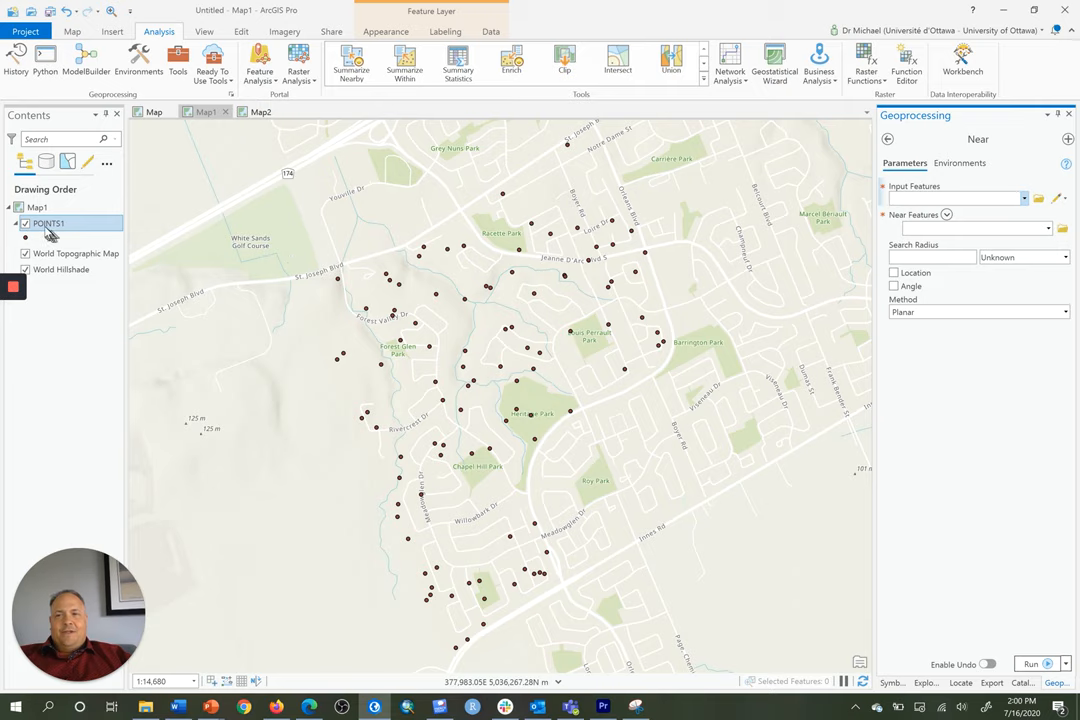
- Run Near with POINTS1 as both input and near features, Planar method
{"action": "left_click", "coordinate": [955, 197]}
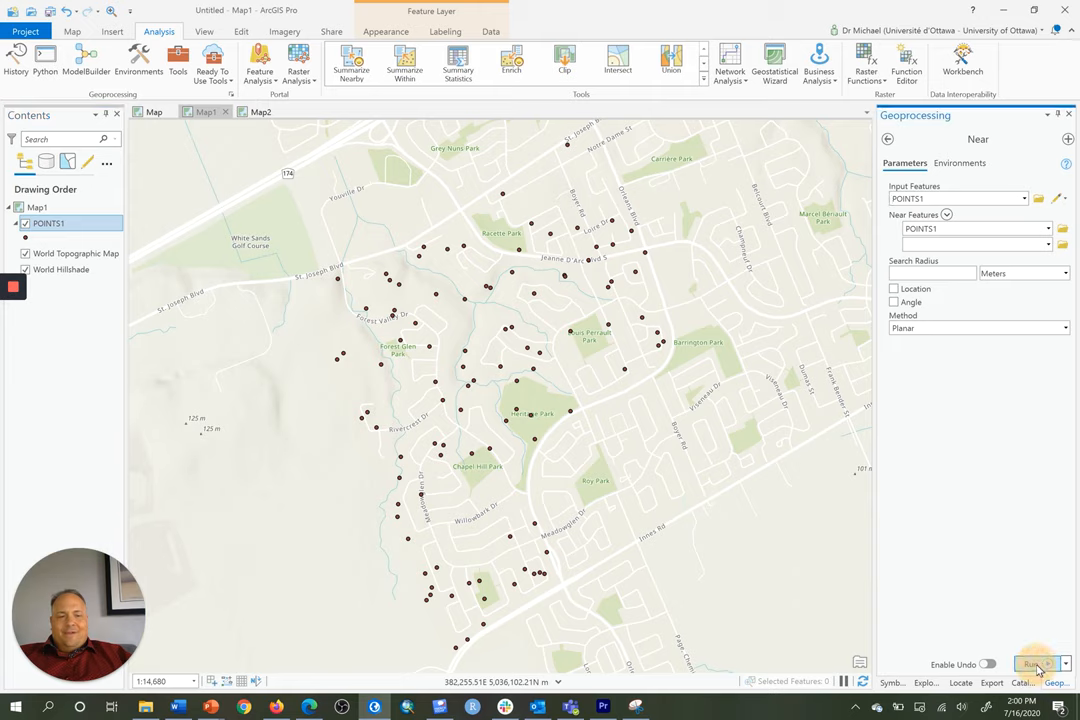
{"action": "left_click", "coordinate": [1032, 664]}
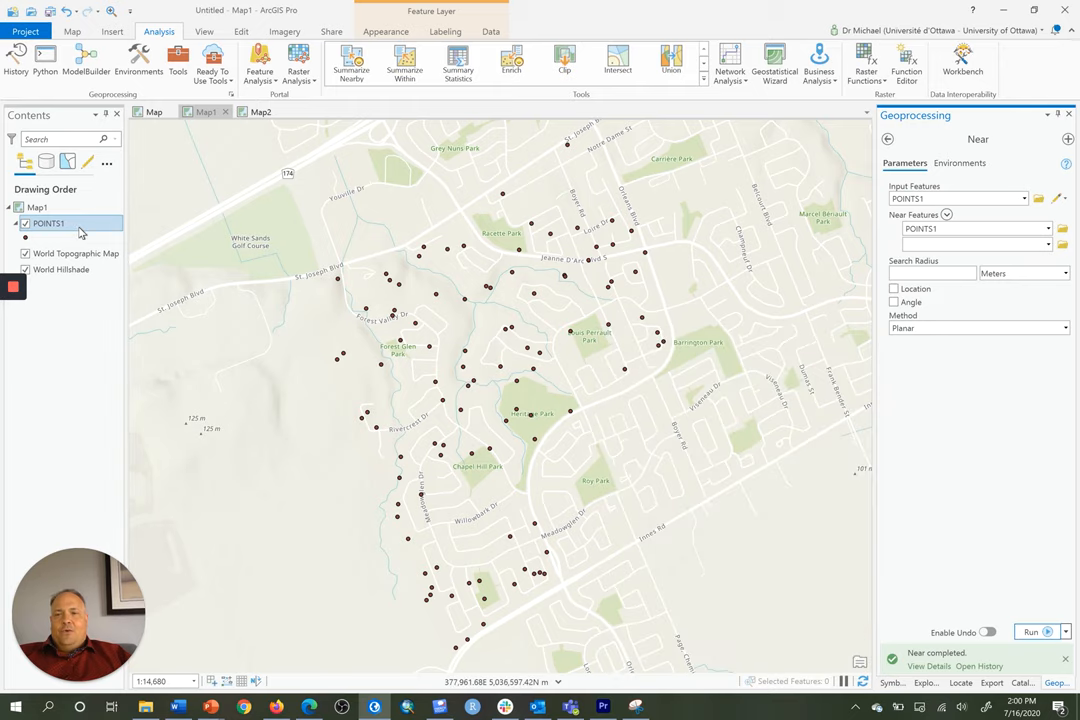
- Show the POINTS1 attribute table with its new NEAR_FID and NEAR_DIST fields
{"action": "right_click", "coordinate": [48, 223]}
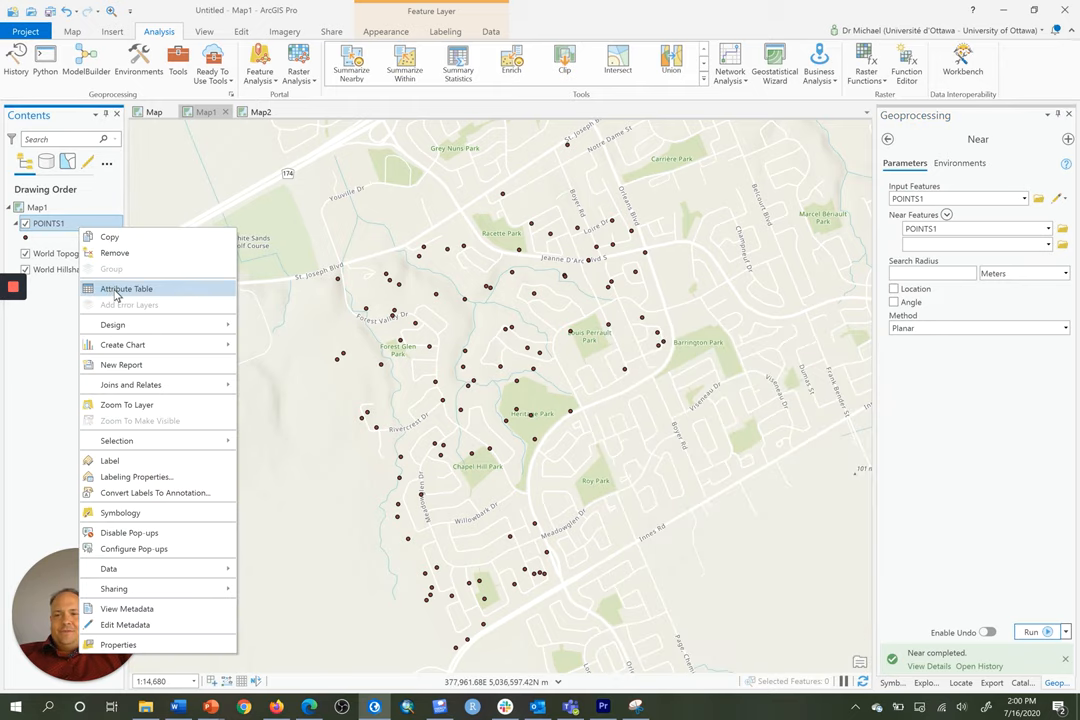
{"action": "left_click", "coordinate": [126, 289]}
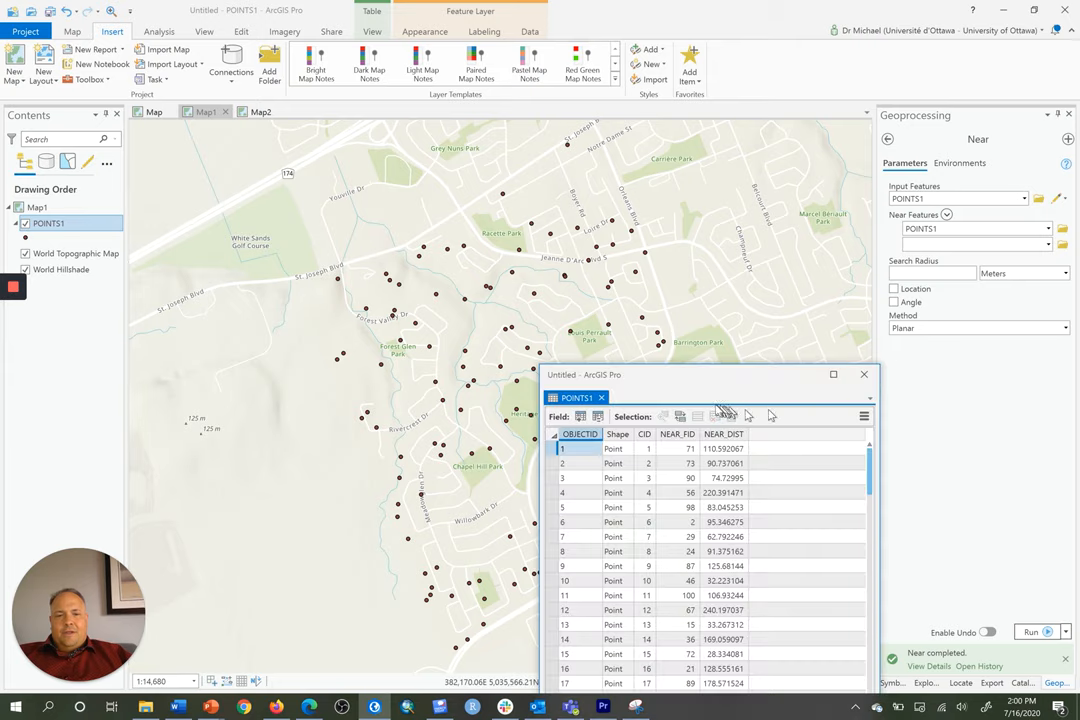
{"action": "left_click_drag", "start_coordinate": [720, 375], "coordinate": [455, 153]}
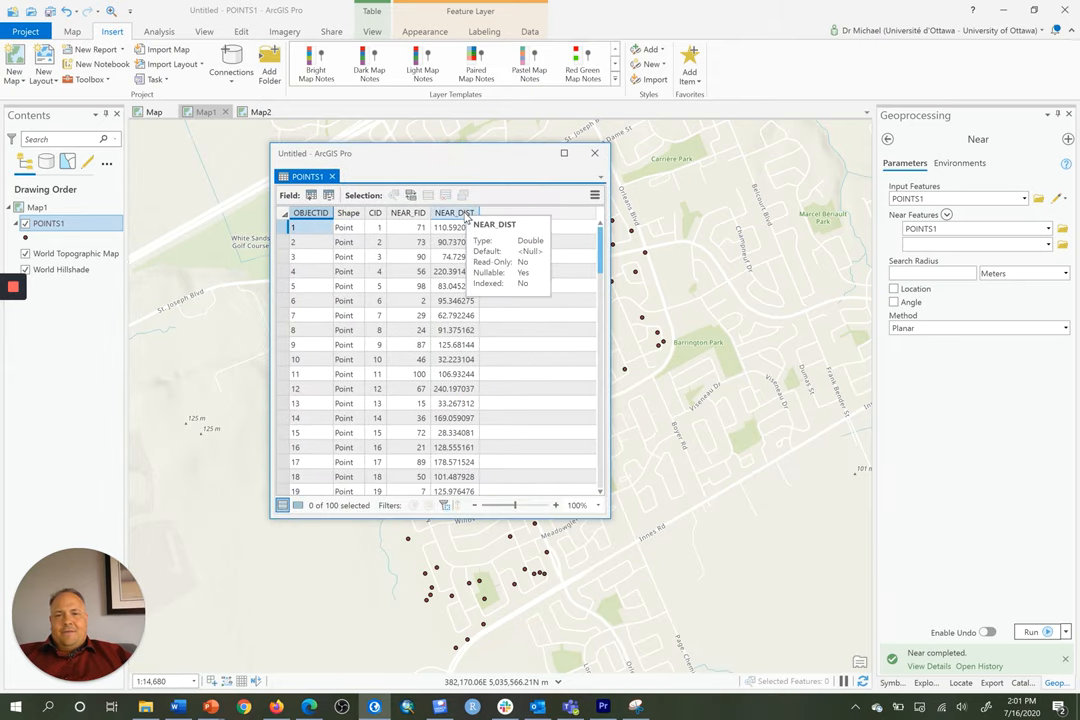
- Sort the table ascending by NEAR_DIST so 8.567142 comes first
{"action": "left_click", "coordinate": [454, 212]}
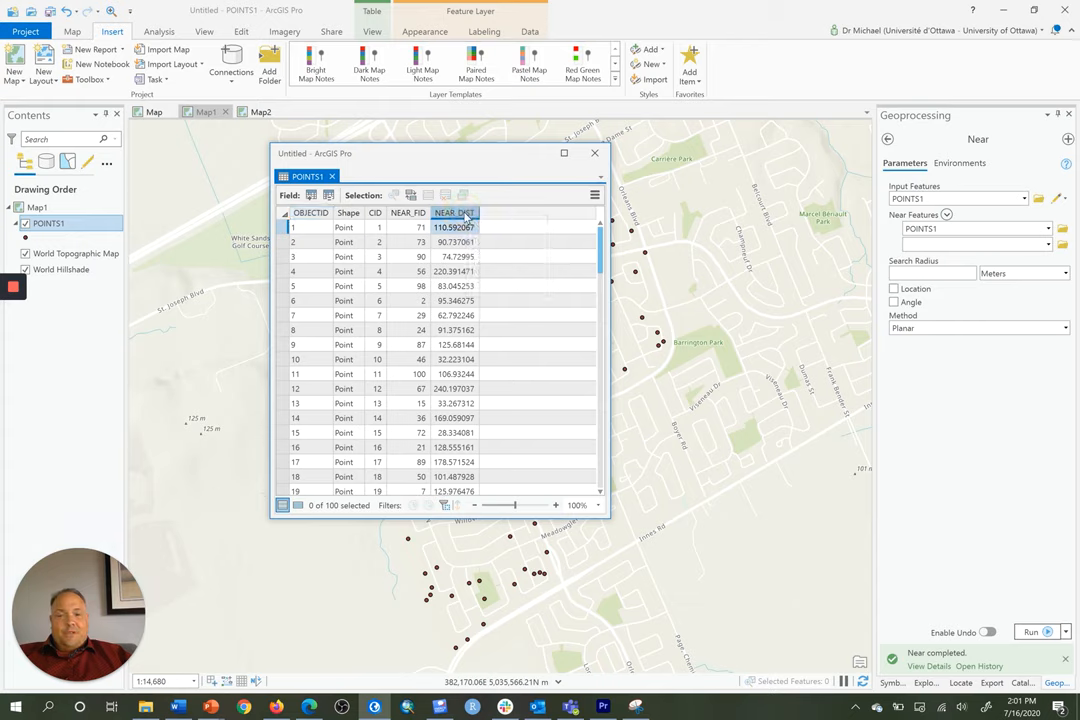
{"action": "right_click", "coordinate": [454, 213]}
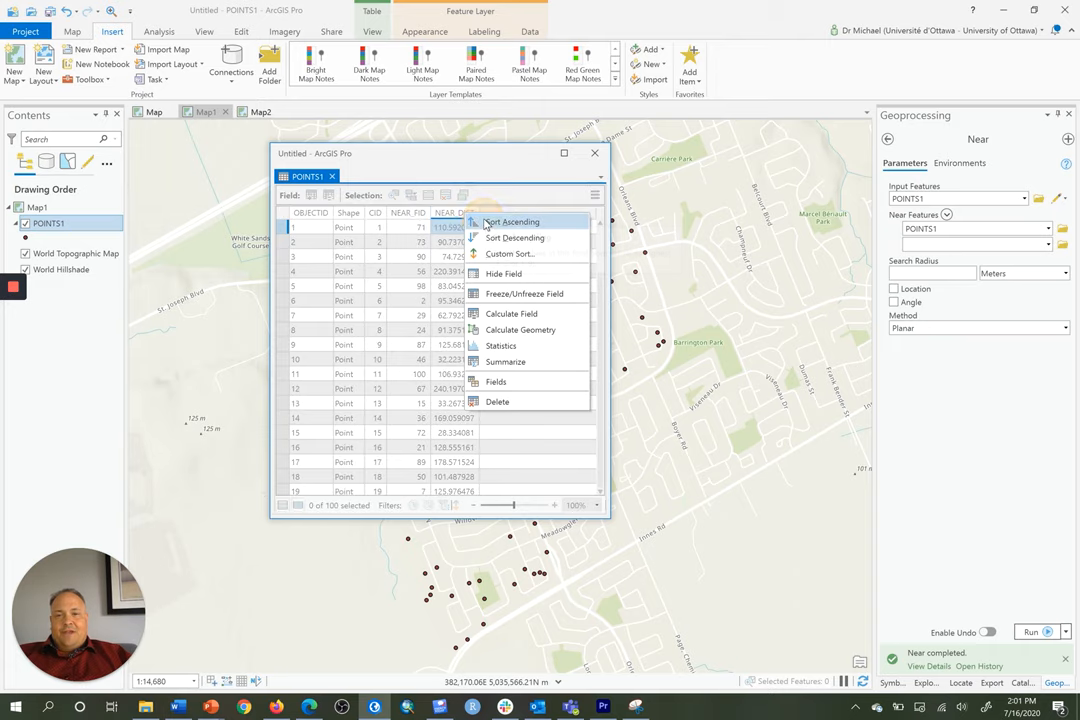
{"action": "left_click", "coordinate": [511, 221]}
{"action": "type", "text": "c"}
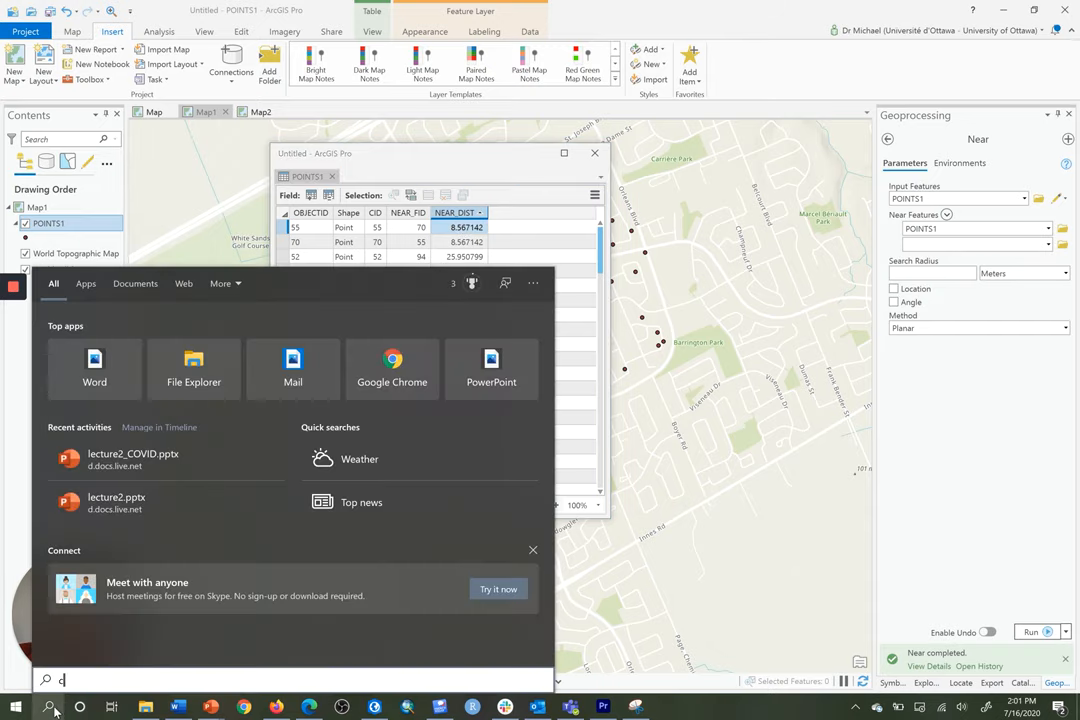
- In Calculator, divide 8.567142 by 3 to get 2.855714
{"action": "type", "text": "alculator"}
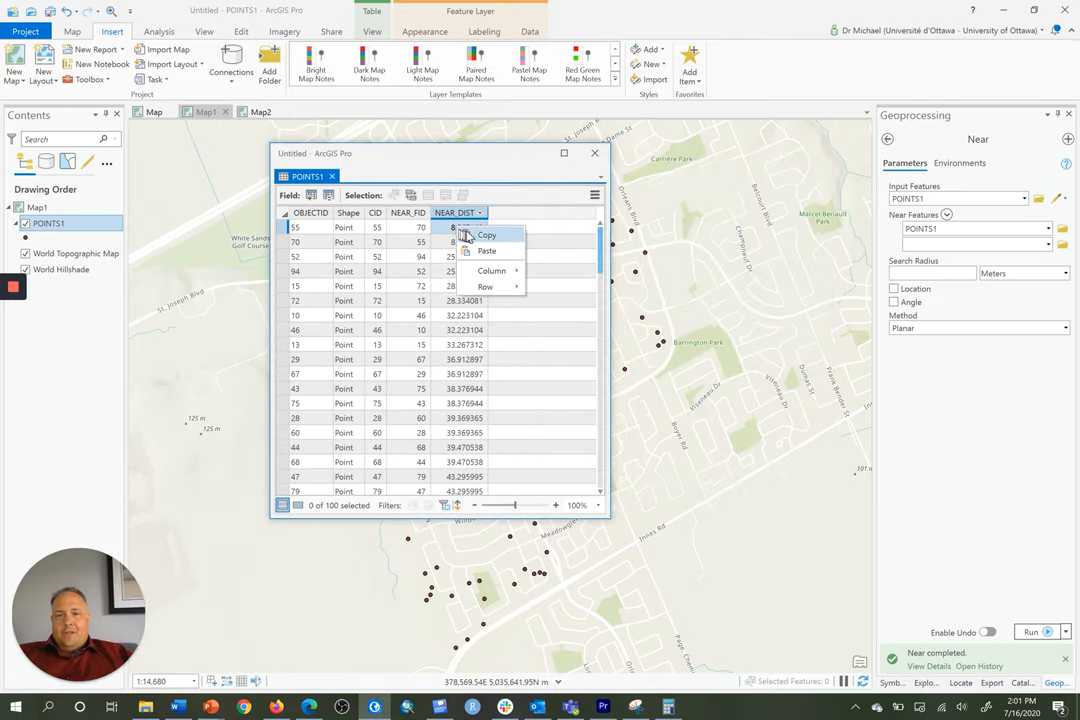
{"action": "key", "text": "alt+tab"}
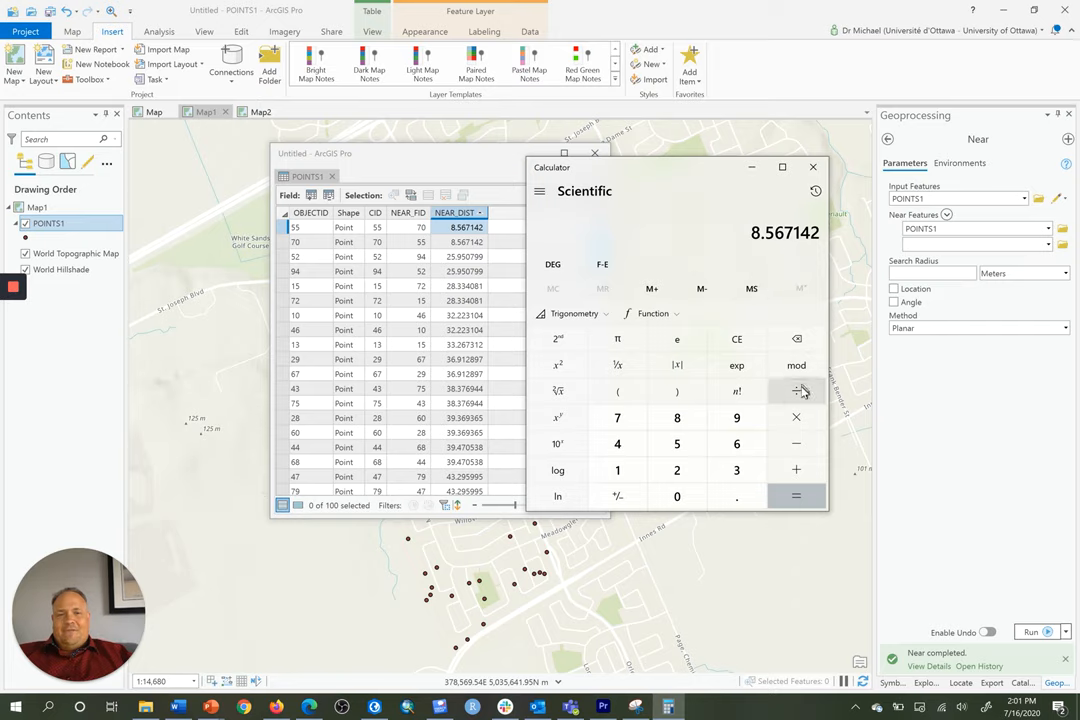
{"action": "left_click", "coordinate": [736, 470]}
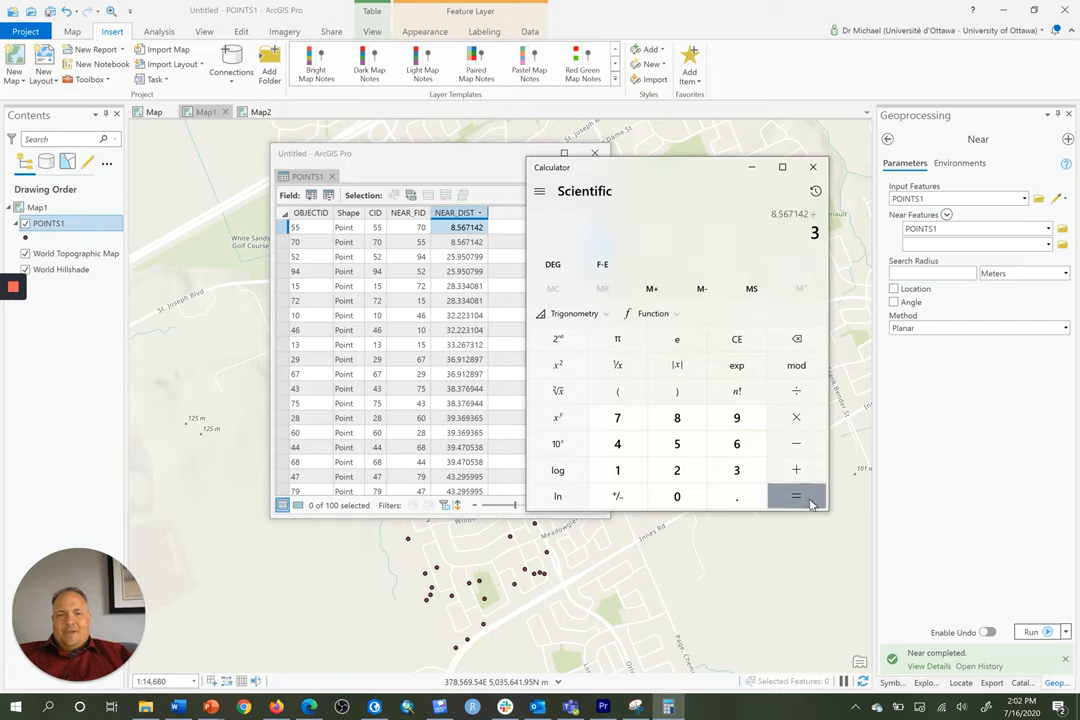
{"action": "left_click", "coordinate": [796, 496]}
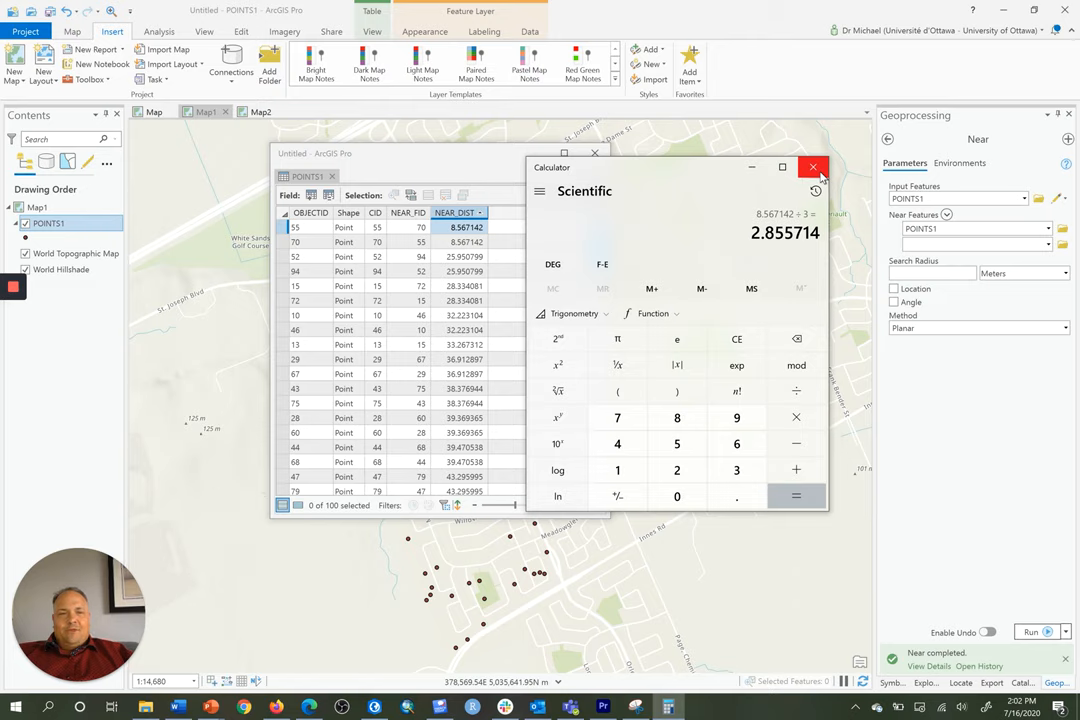
- Close Calculator and the attribute table, returning to the Geoprocessing toolboxes
{"action": "left_click", "coordinate": [813, 166]}
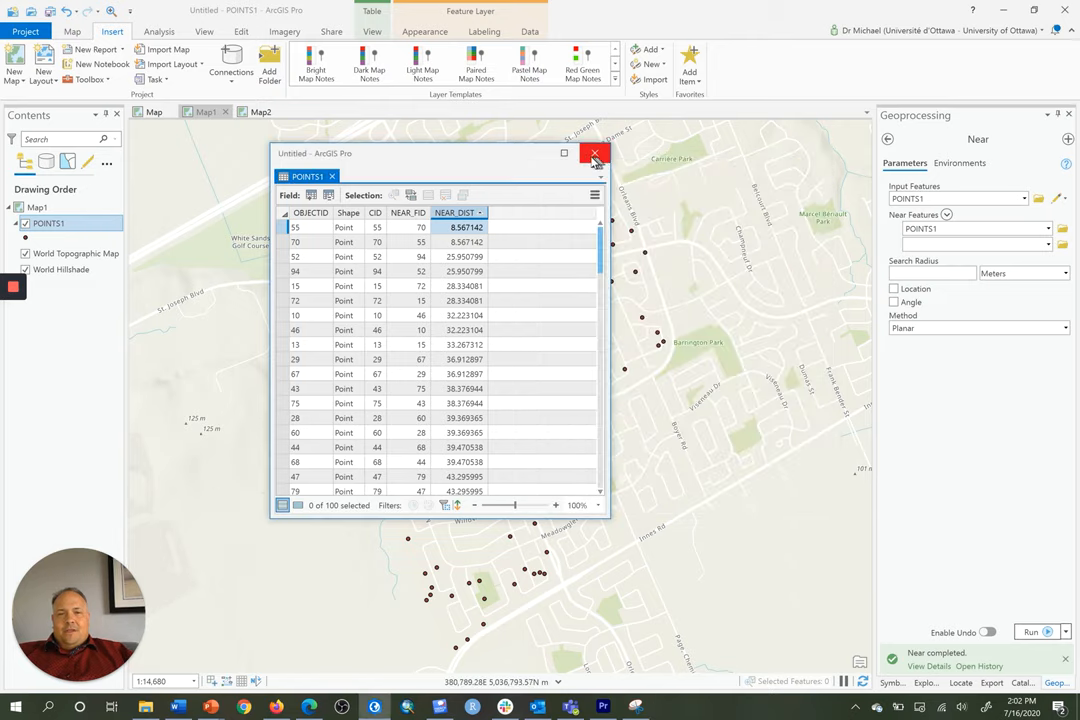
{"action": "left_click", "coordinate": [595, 153]}
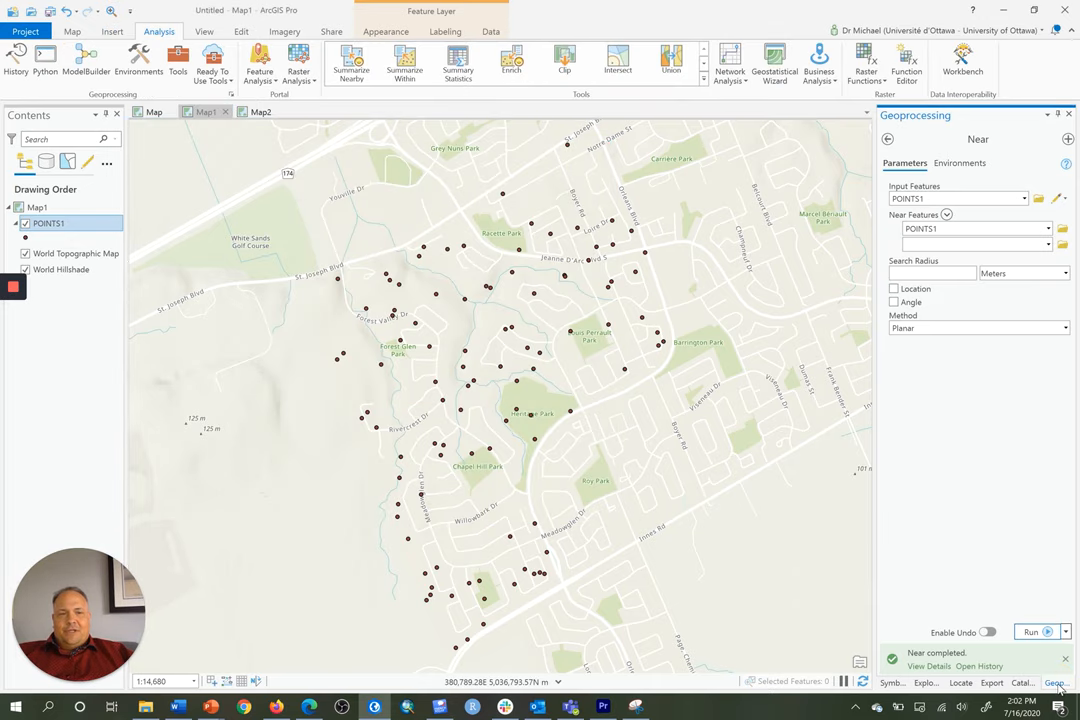
{"action": "left_click", "coordinate": [887, 139]}
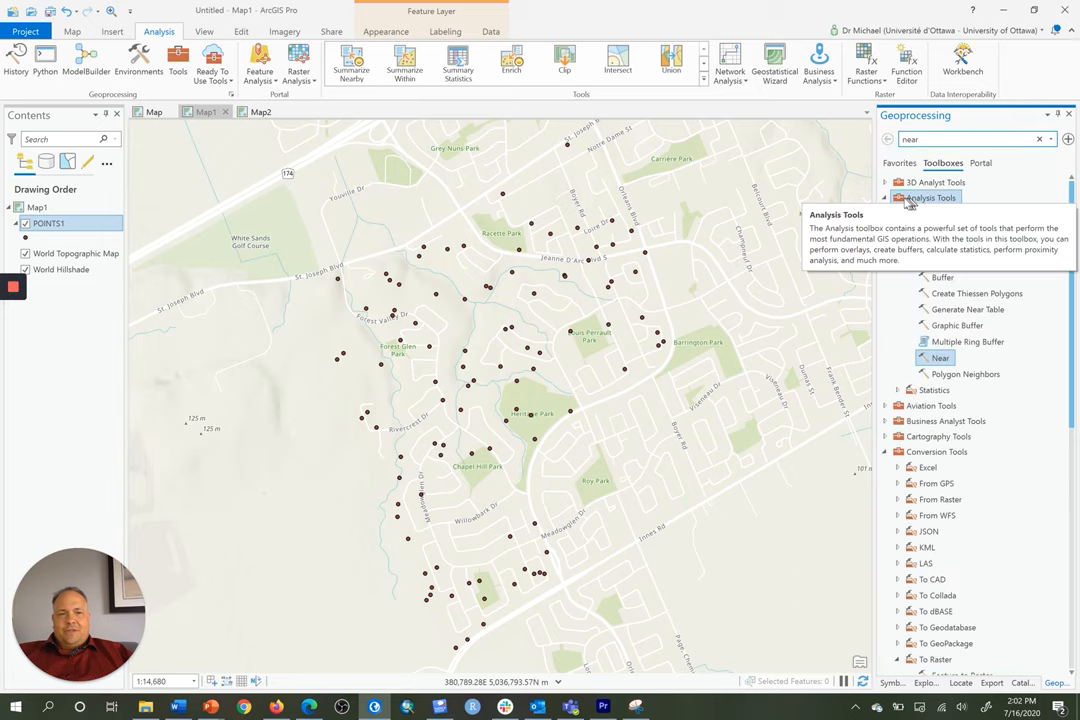
{"action": "left_click", "coordinate": [936, 451]}
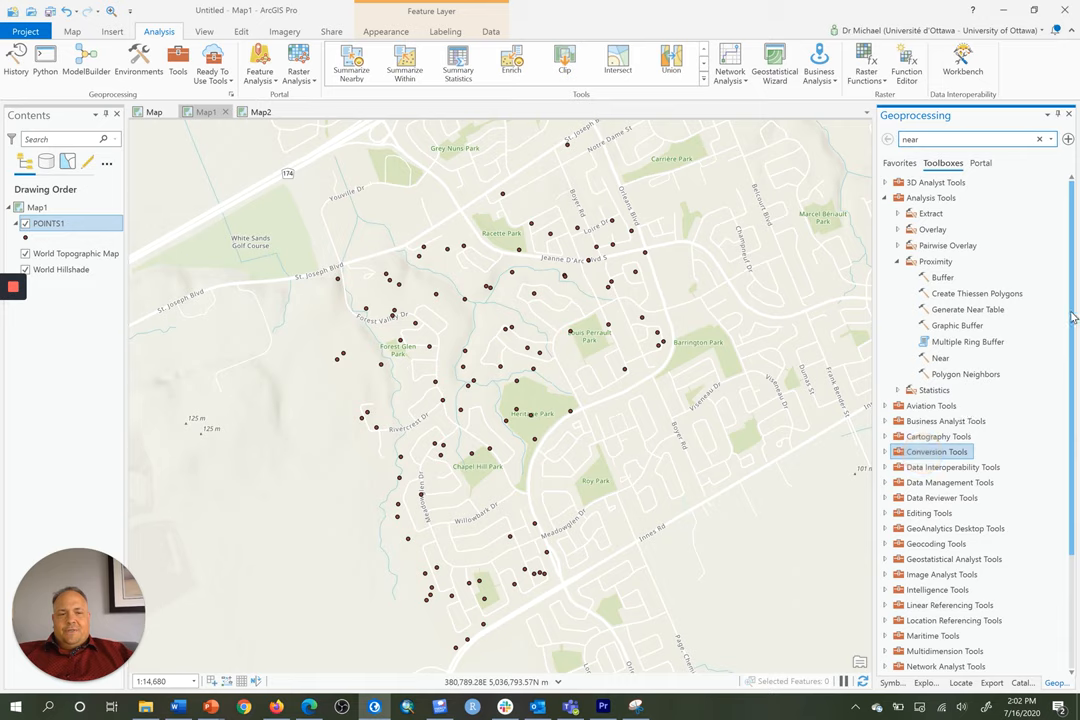
- Expand Conversion Tools > To Raster to reveal the Point to Raster tool
{"action": "scroll", "scroll_direction": "down", "scroll_amount": 3}
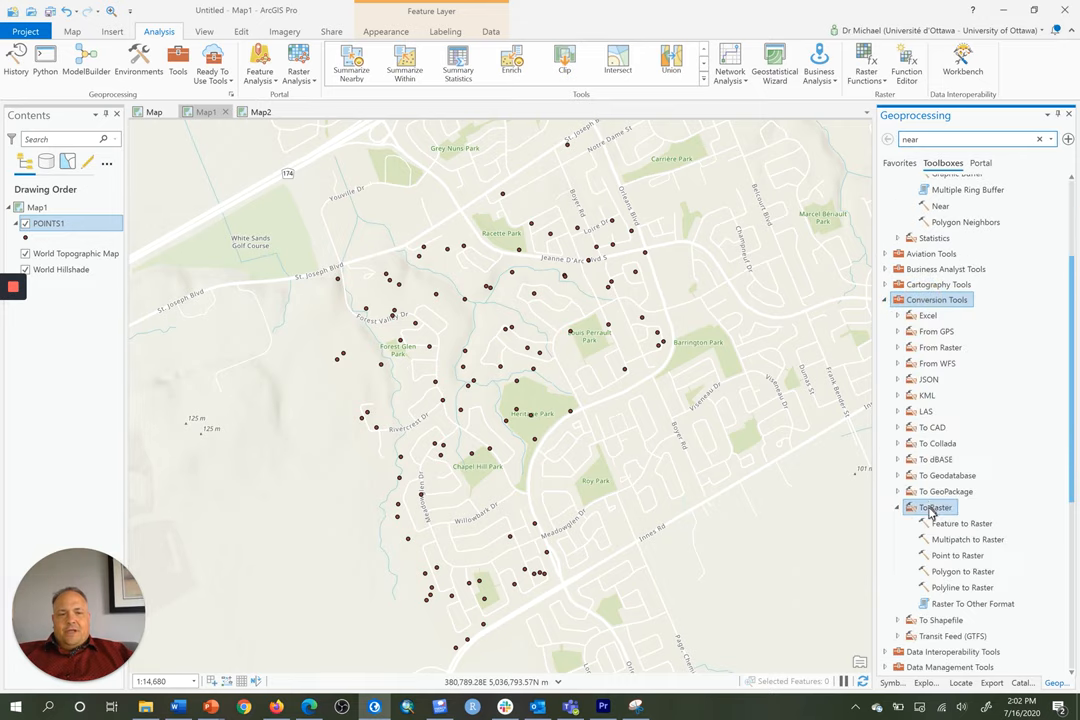
{"action": "left_click", "coordinate": [934, 507]}
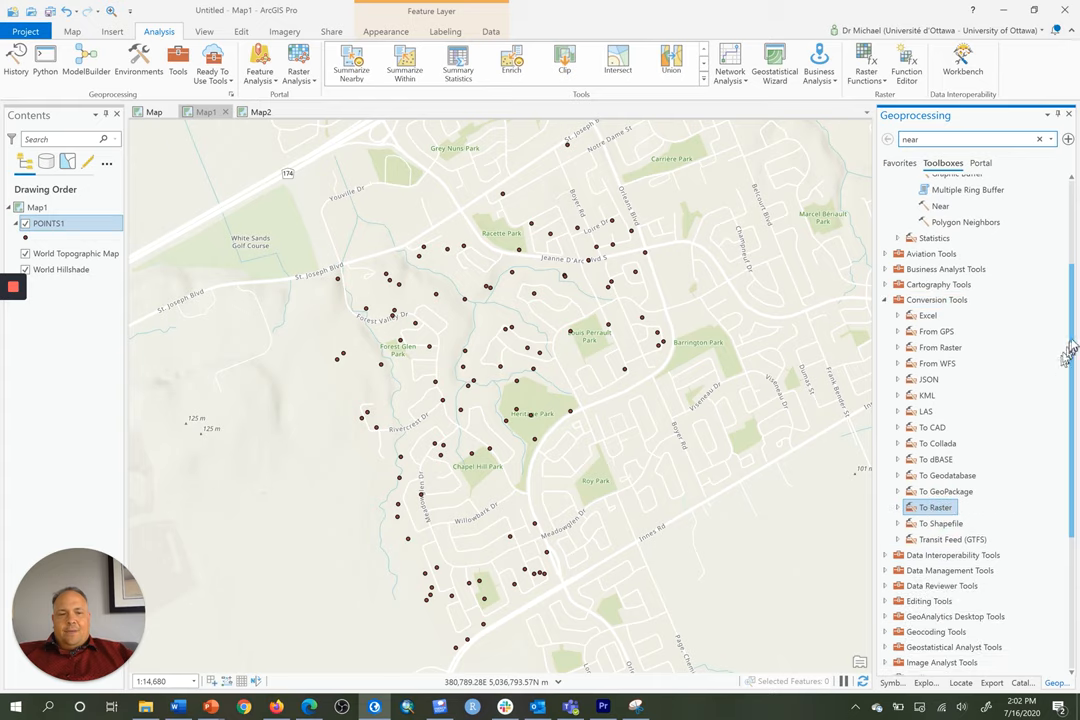
{"action": "scroll", "scroll_direction": "down", "scroll_amount": 3}
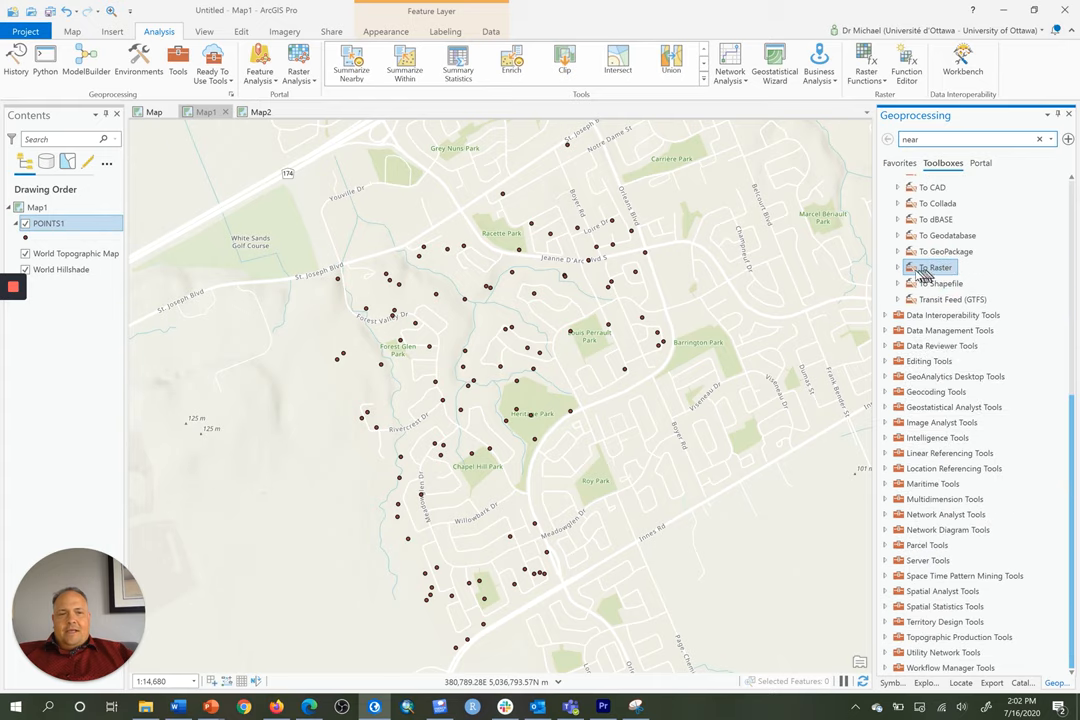
{"action": "left_click", "coordinate": [911, 267]}
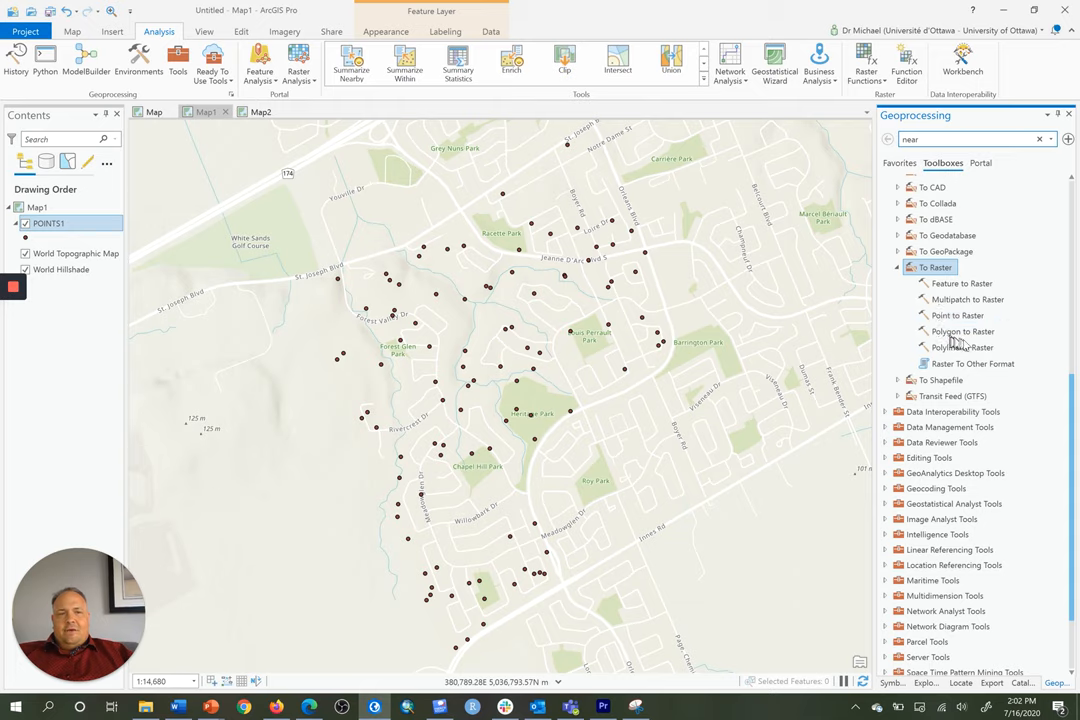
{"action": "mouse_move", "coordinate": [957, 315]}
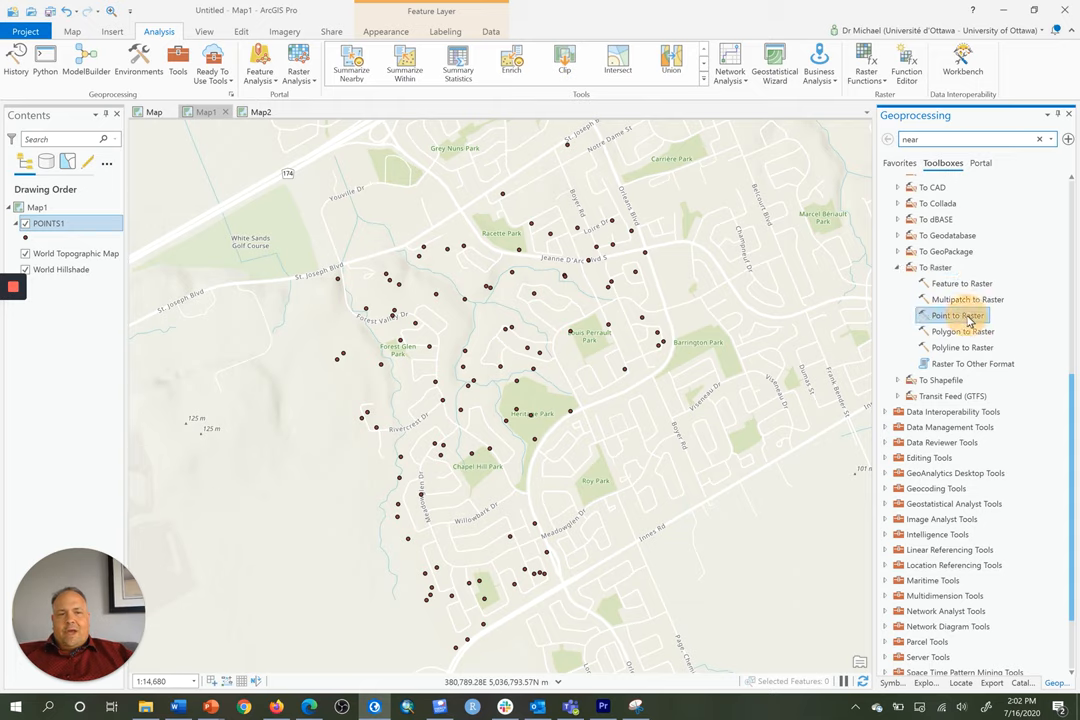
- Set Point to Raster to POINTS1 input, OBJECTID value field and 2.86 cell size
{"action": "left_click", "coordinate": [949, 315]}
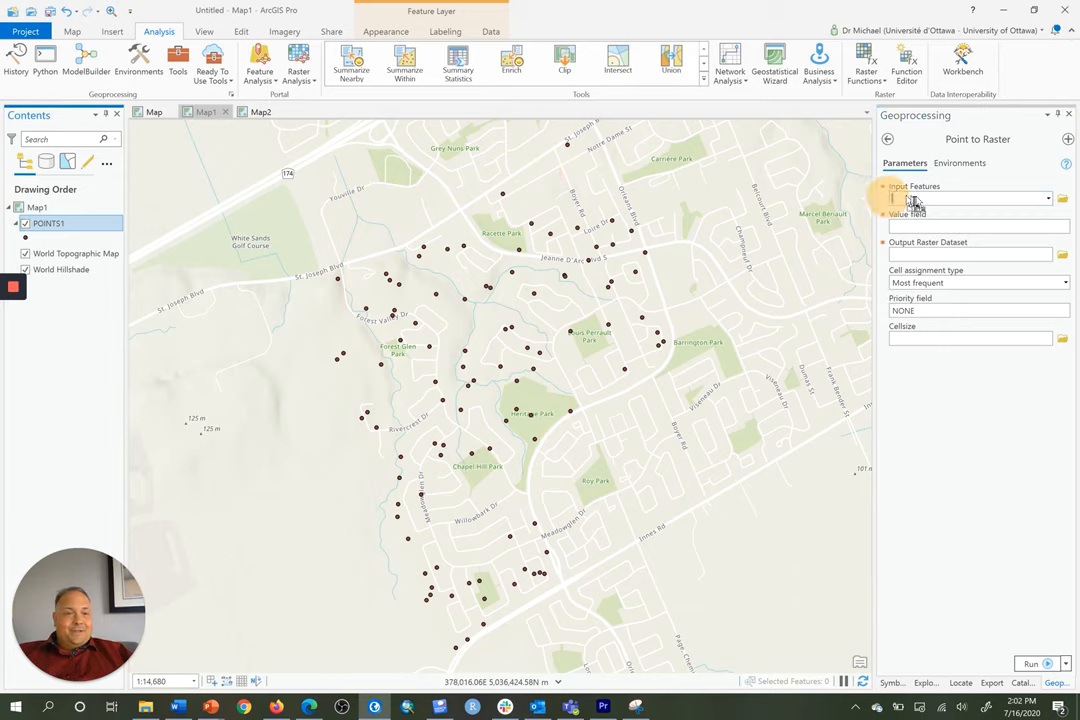
{"action": "left_click", "coordinate": [970, 198]}
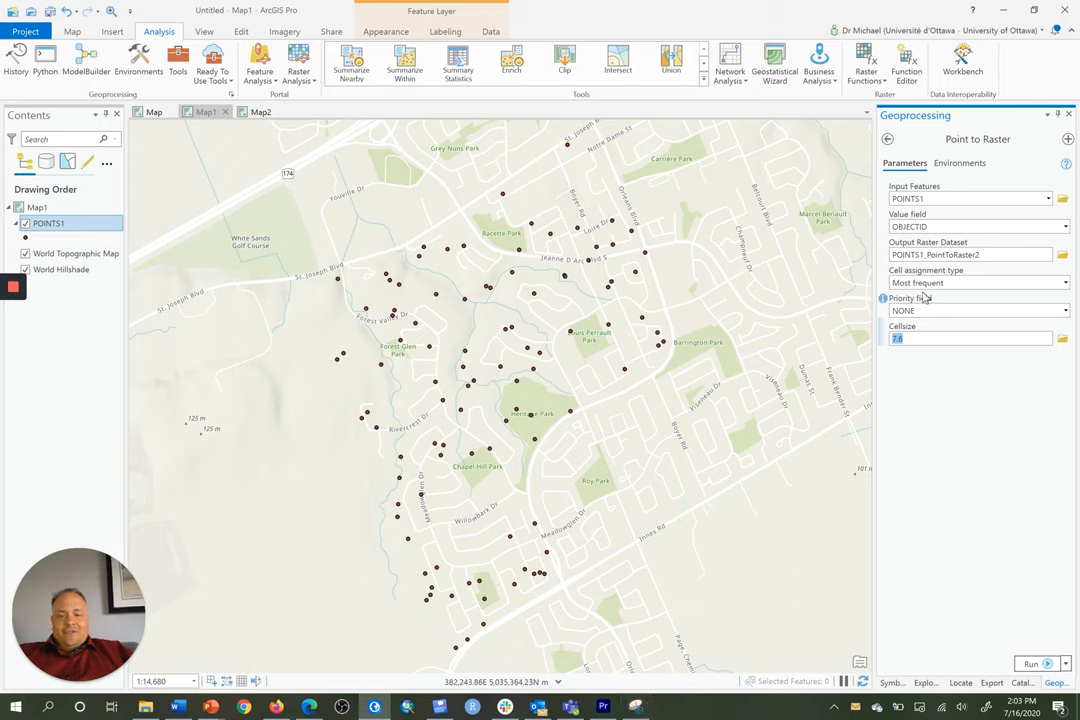
{"action": "type", "text": "2.8"}
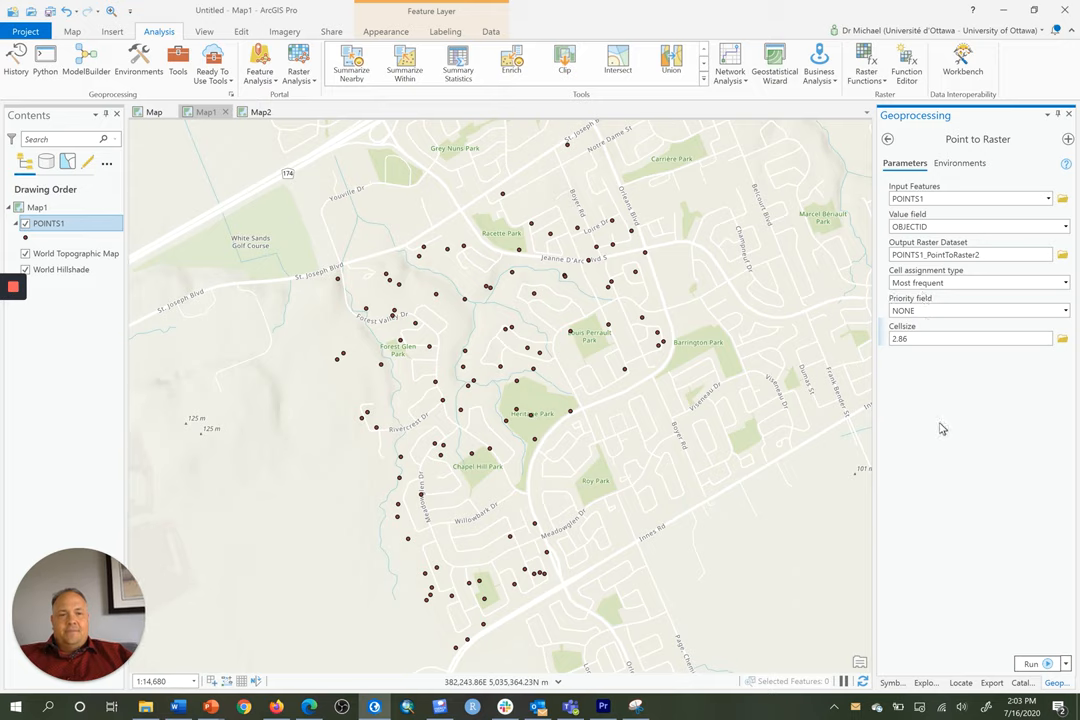
{"action": "mouse_move", "coordinate": [977, 533]}
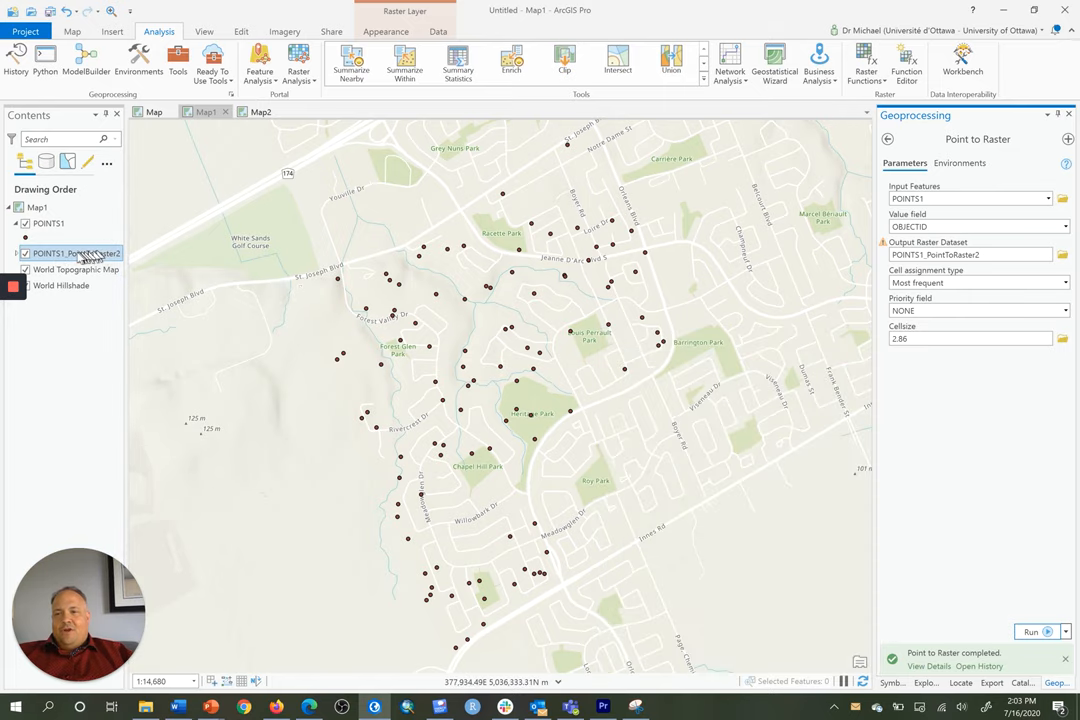
{"action": "mouse_move", "coordinate": [75, 253]}
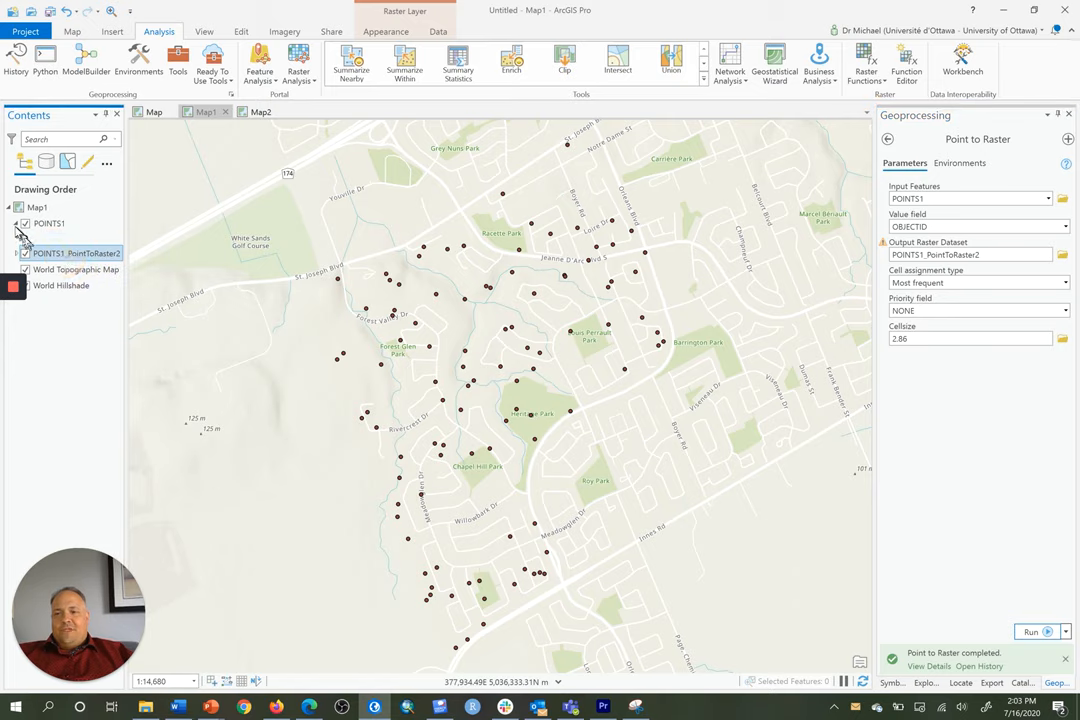
{"action": "mouse_move", "coordinate": [25, 228]}
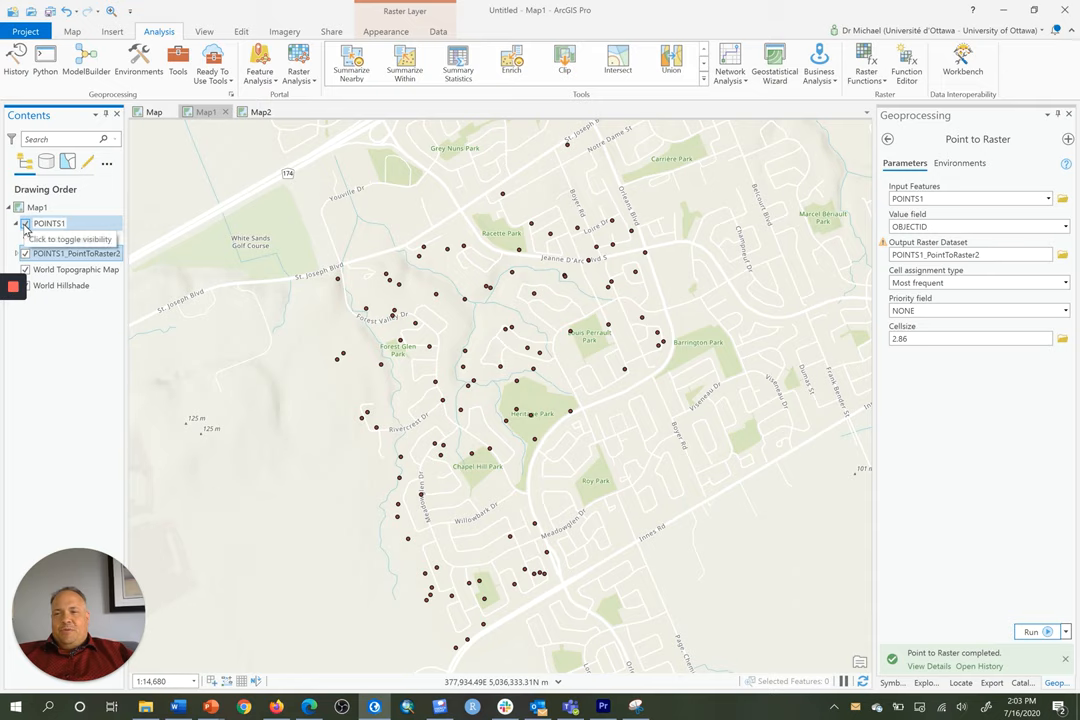
- Toggle POINTS1 off and on to compare the new raster cells with the points
{"action": "left_click", "coordinate": [25, 223]}
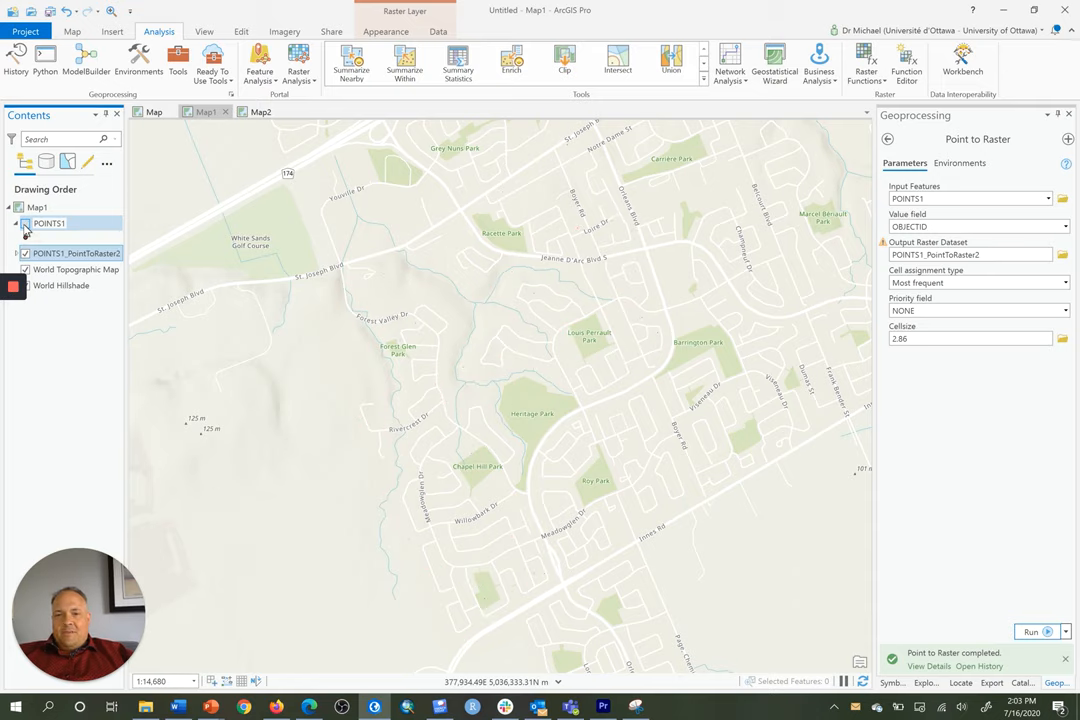
{"action": "left_click", "coordinate": [25, 223]}
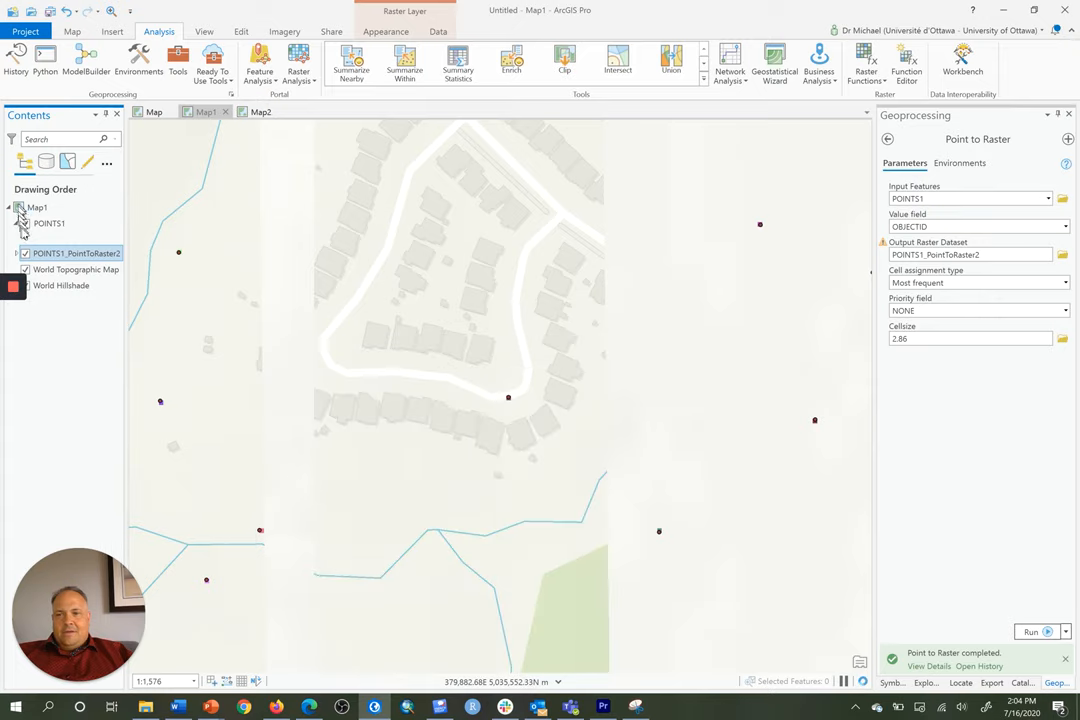
- Show the POINTS1_PointToRaster2 attribute table listing 100 records with count 1
{"action": "left_click", "coordinate": [49, 223]}
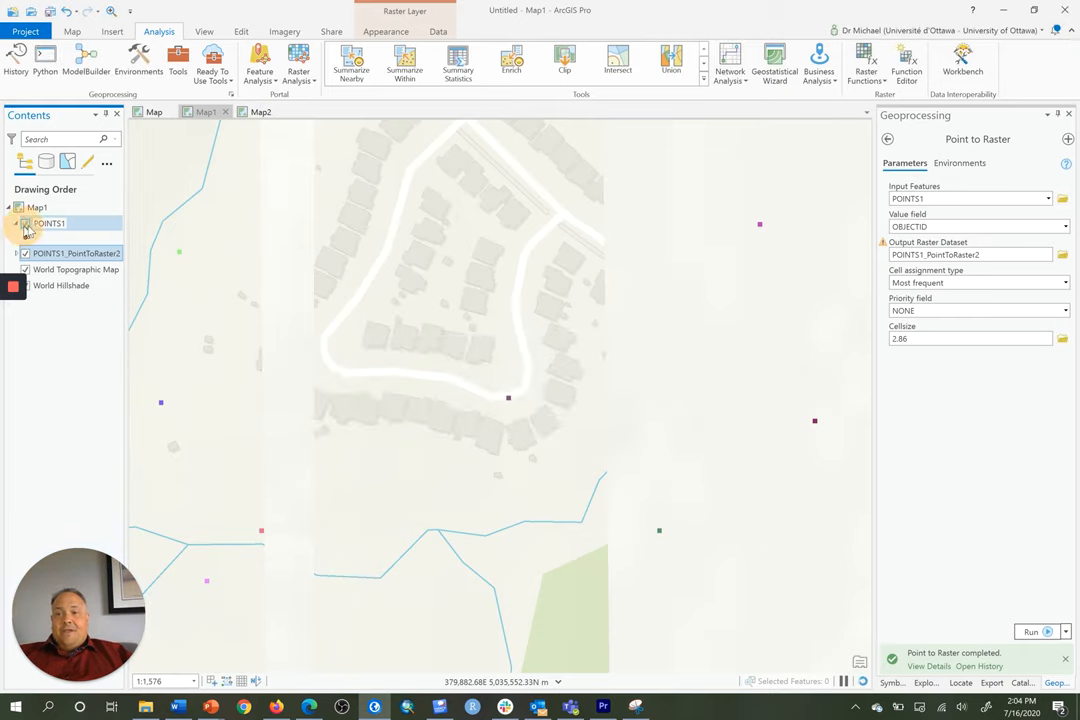
{"action": "left_click", "coordinate": [25, 223]}
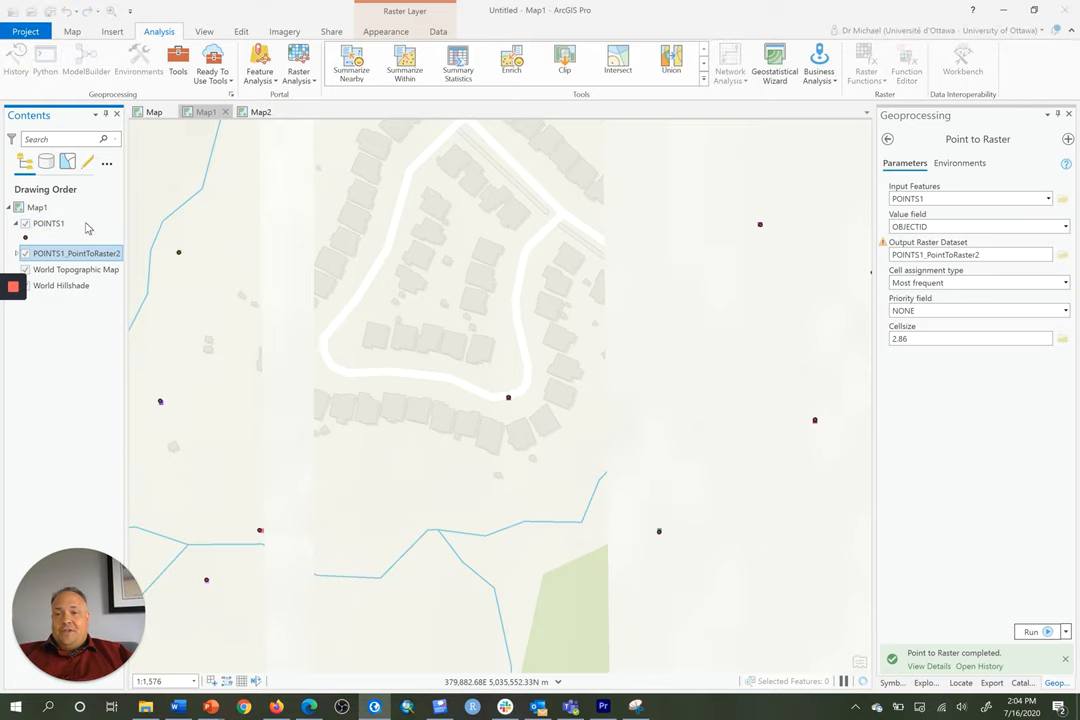
{"action": "right_click", "coordinate": [76, 253]}
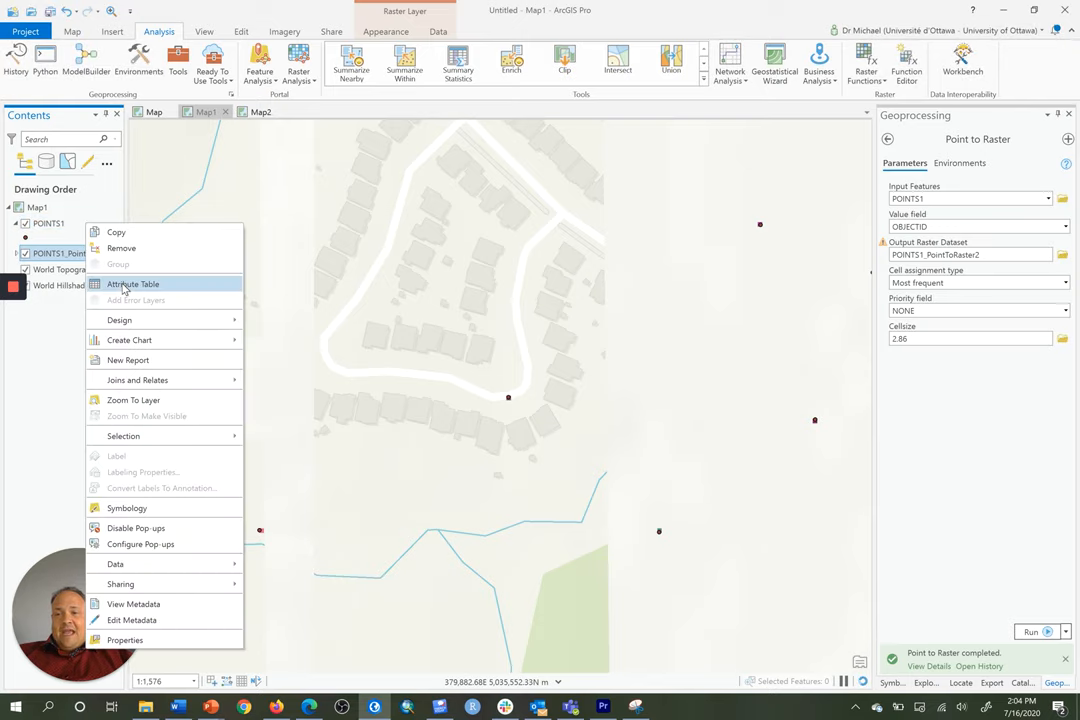
{"action": "left_click", "coordinate": [133, 284]}
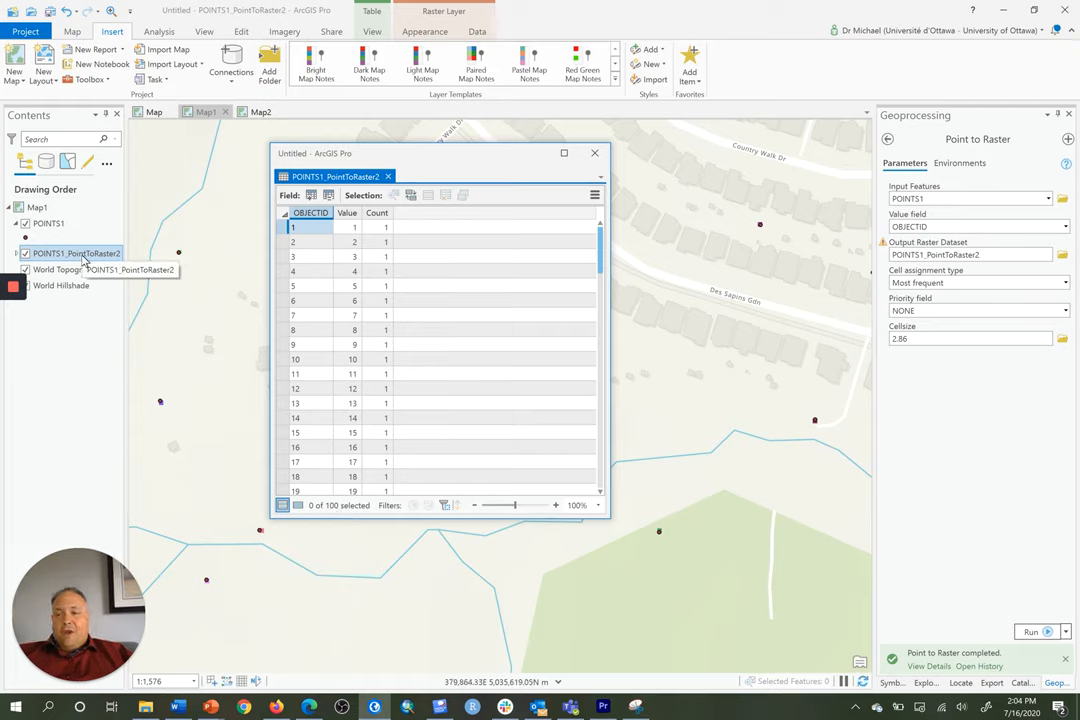
- Show the POINTS1 attribute table beside the raster's table for comparison
{"action": "right_click", "coordinate": [76, 253]}
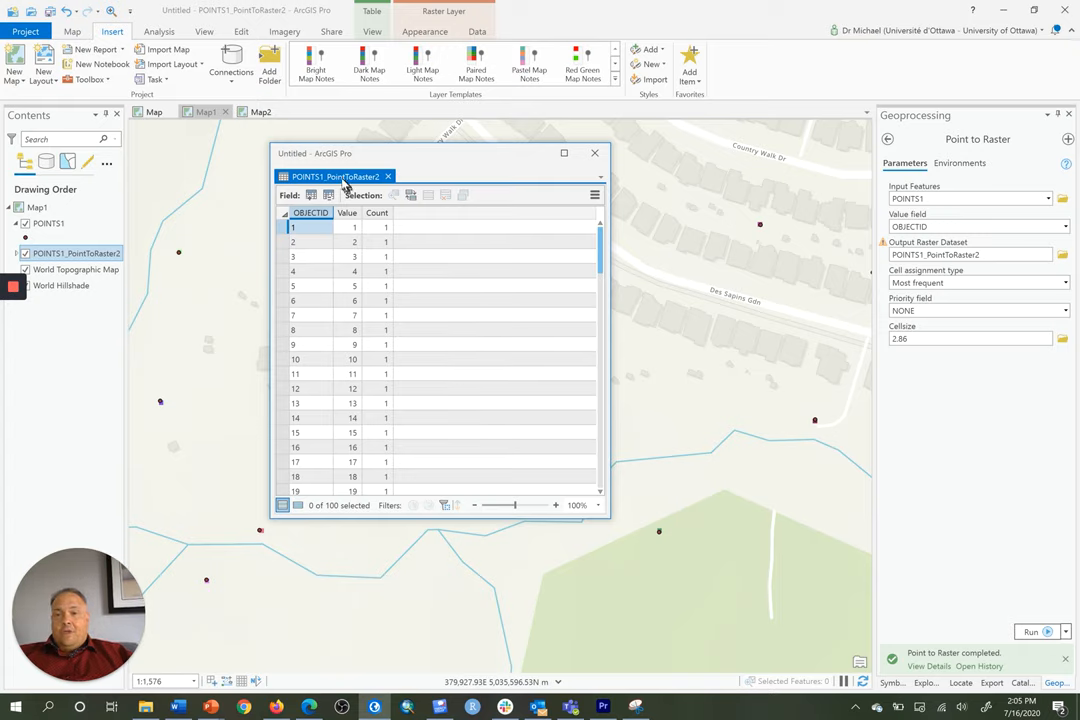
{"action": "left_click", "coordinate": [340, 194]}
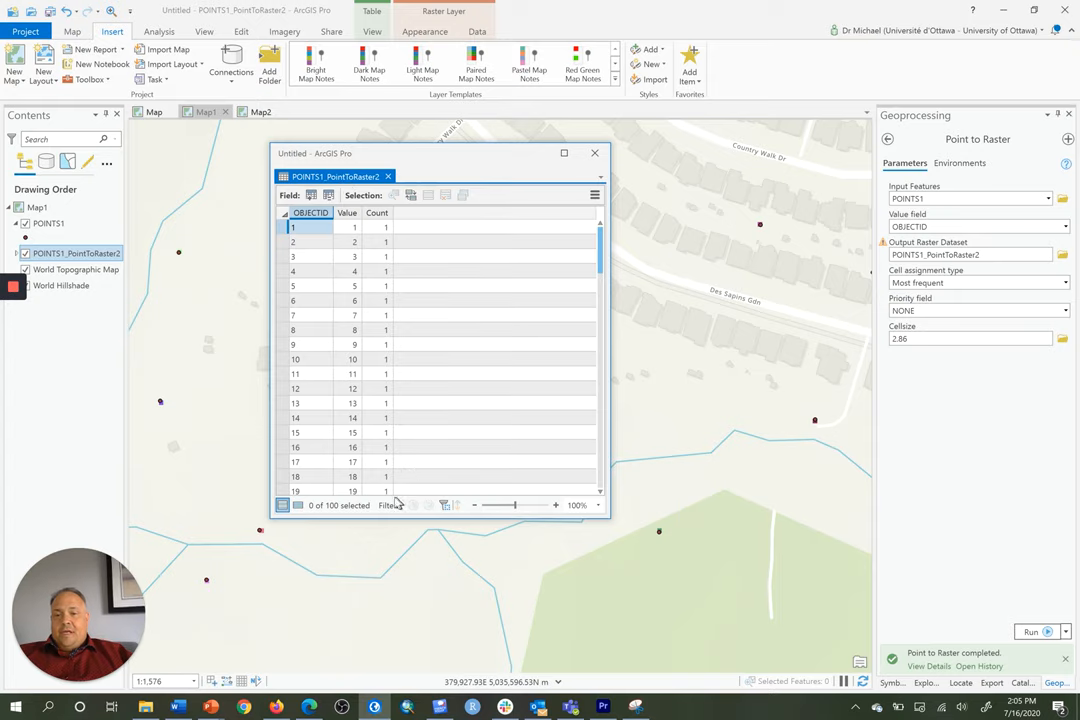
{"action": "mouse_move", "coordinate": [375, 490]}
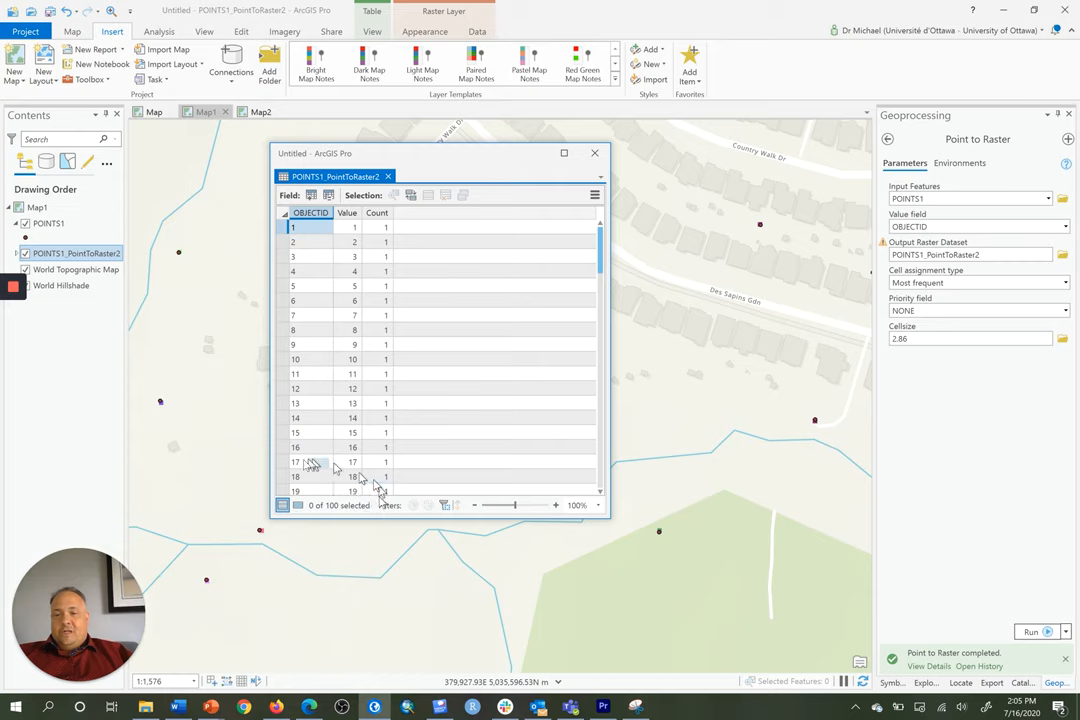
{"action": "left_click", "coordinate": [49, 223]}
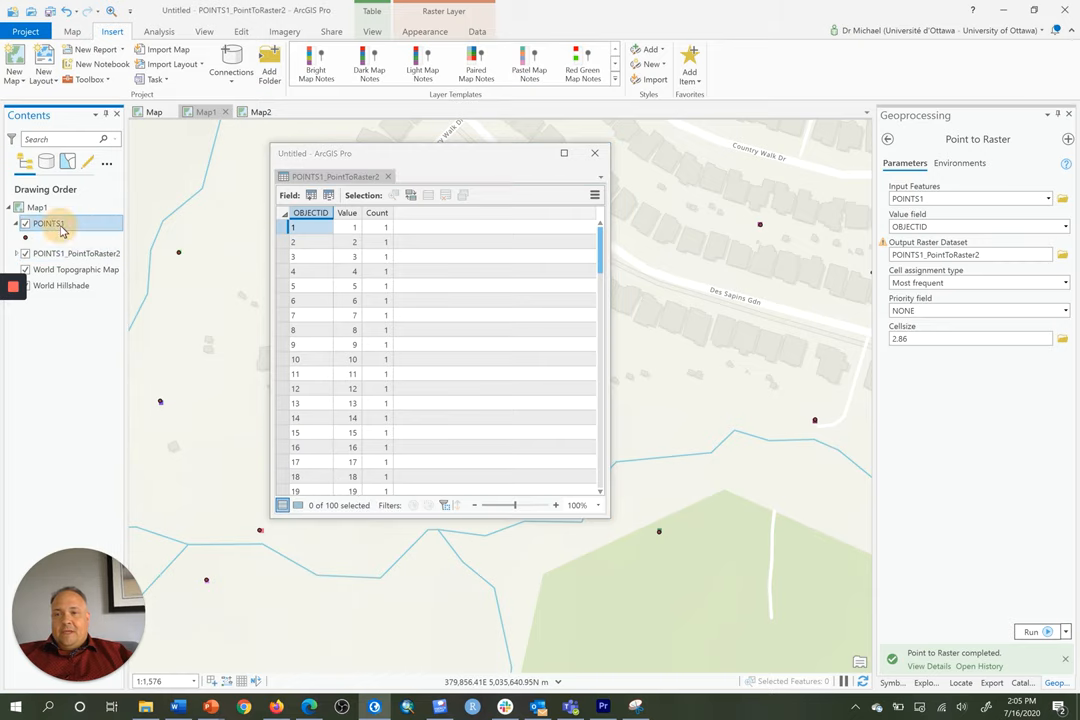
{"action": "right_click", "coordinate": [48, 223]}
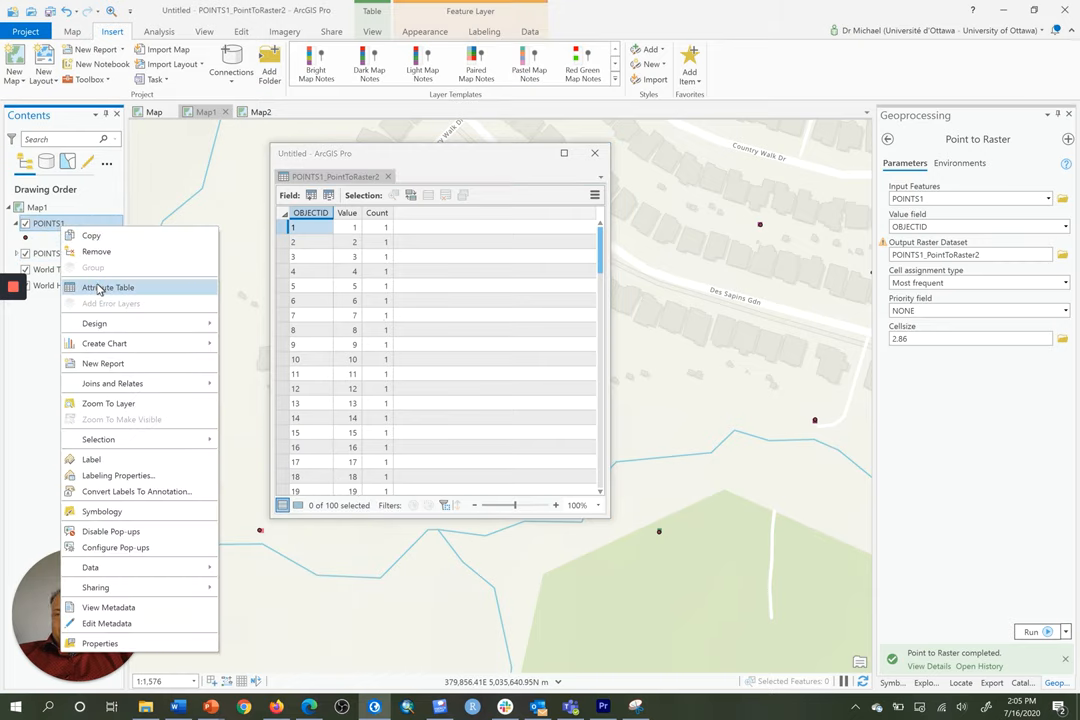
{"action": "left_click", "coordinate": [107, 287]}
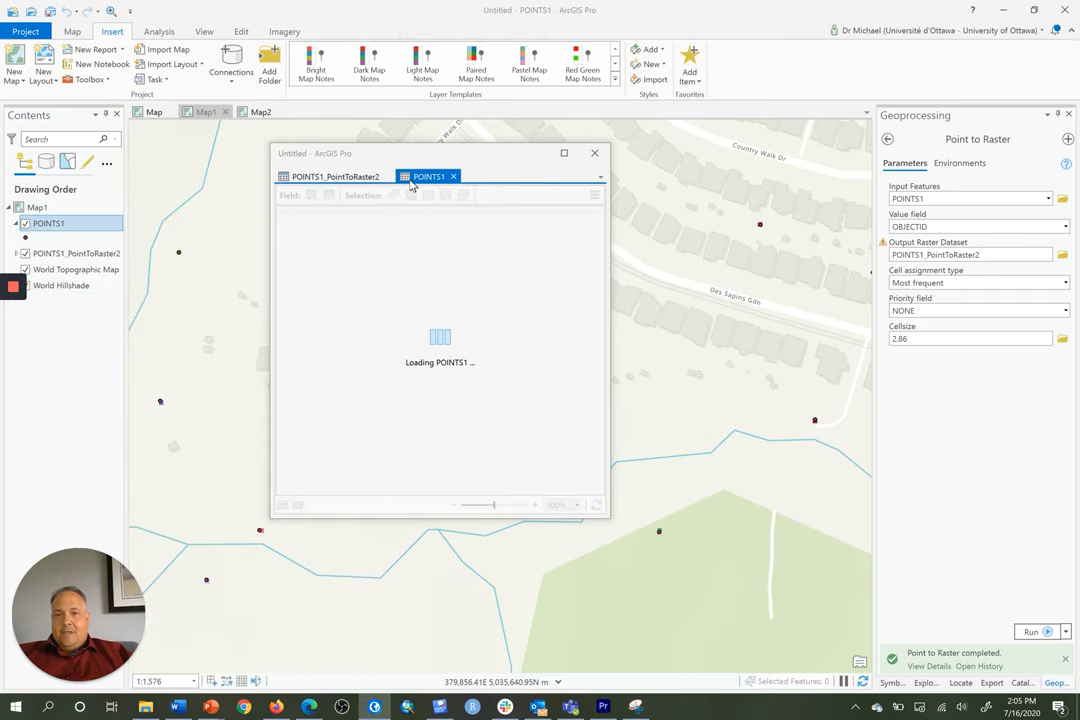